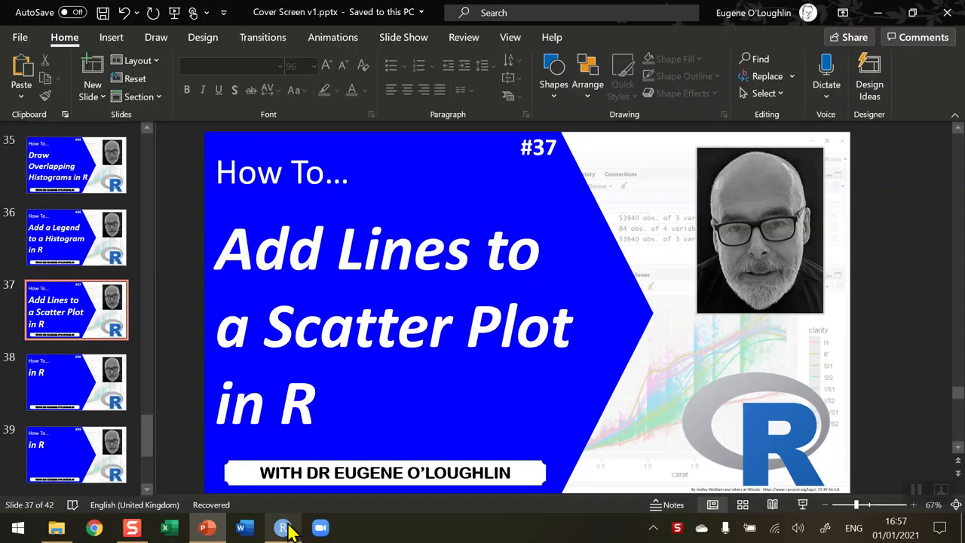
- Switch from the PowerPoint title slide to the RStudio session with the plotting script
click(281, 528)
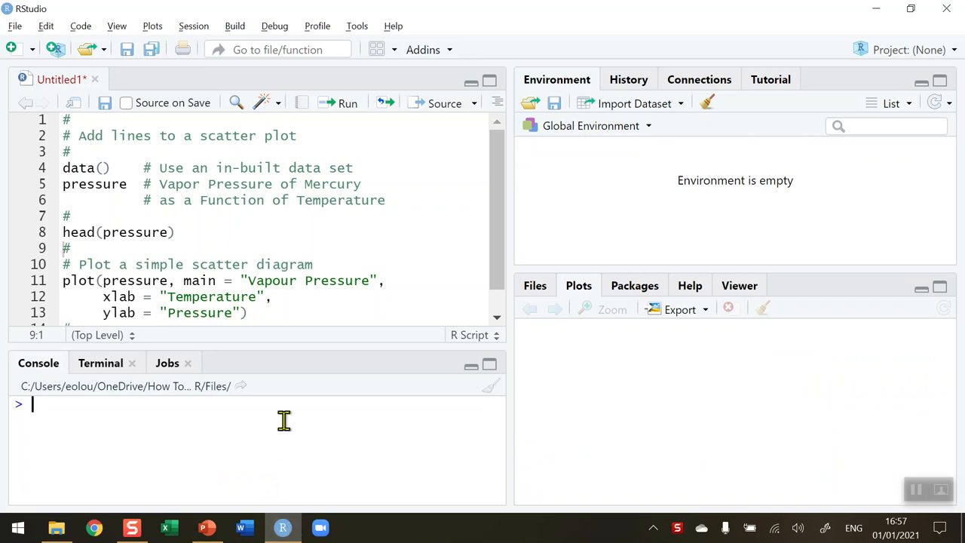
mouse_move(255, 199)
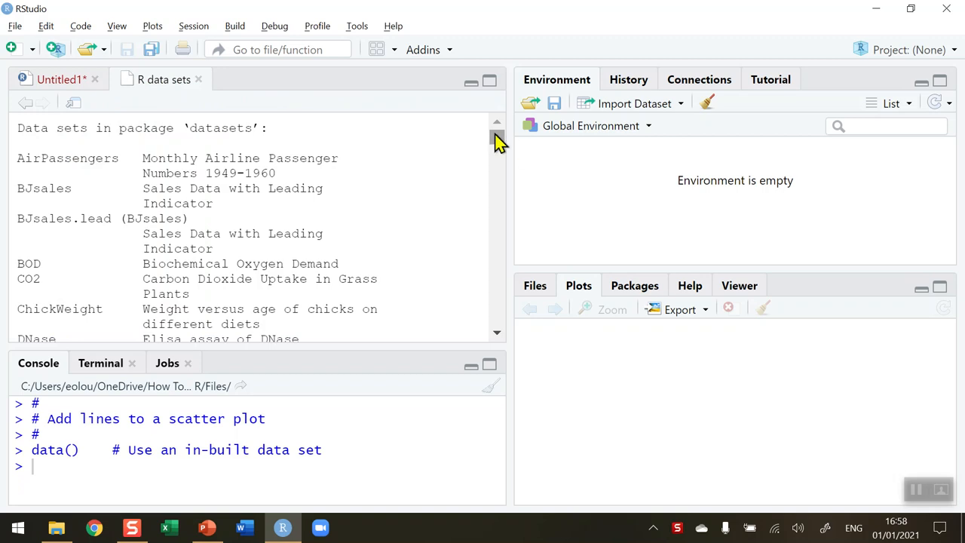
- Scroll the R data sets list to the pressure entry, then return to the script
scroll(down, 3)
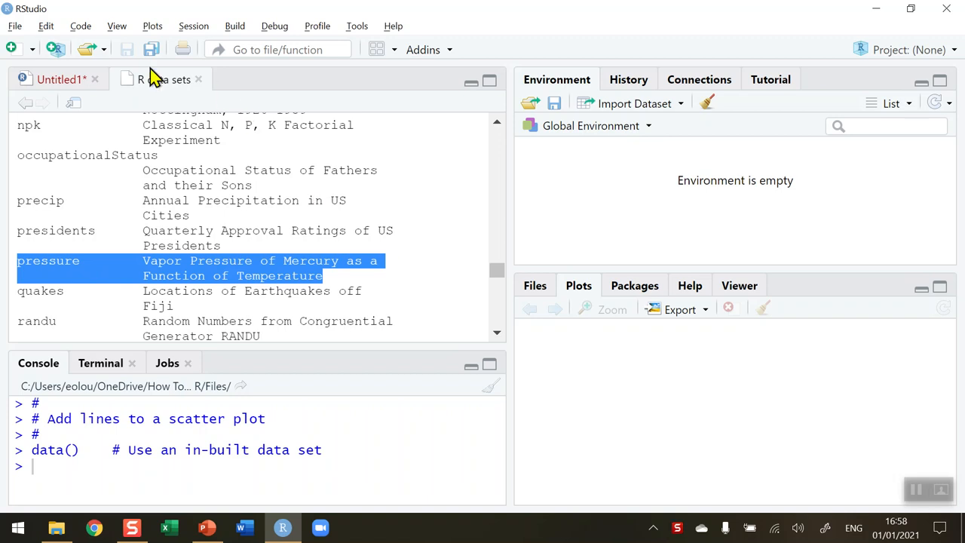
click(47, 79)
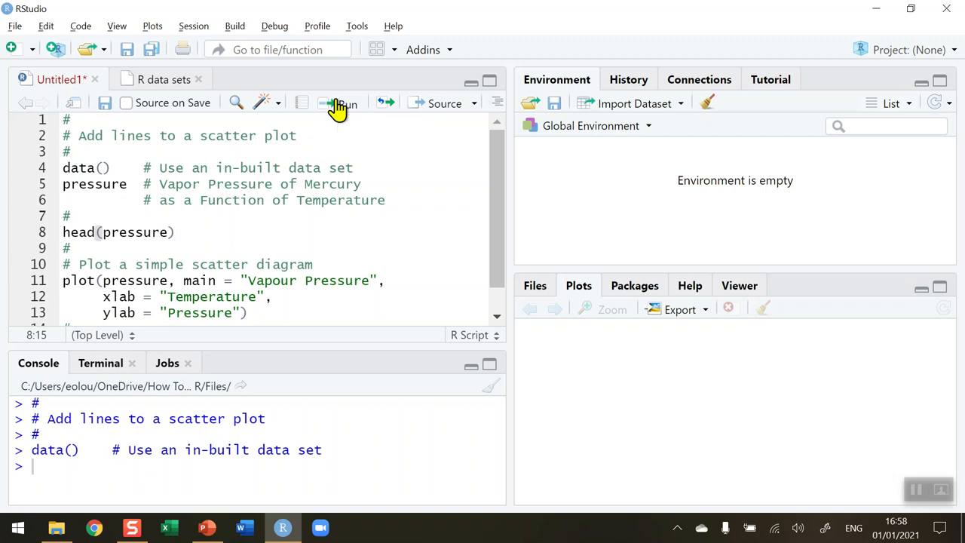
- Run head(pressure) to print the first six rows, then select the plot() call
click(338, 103)
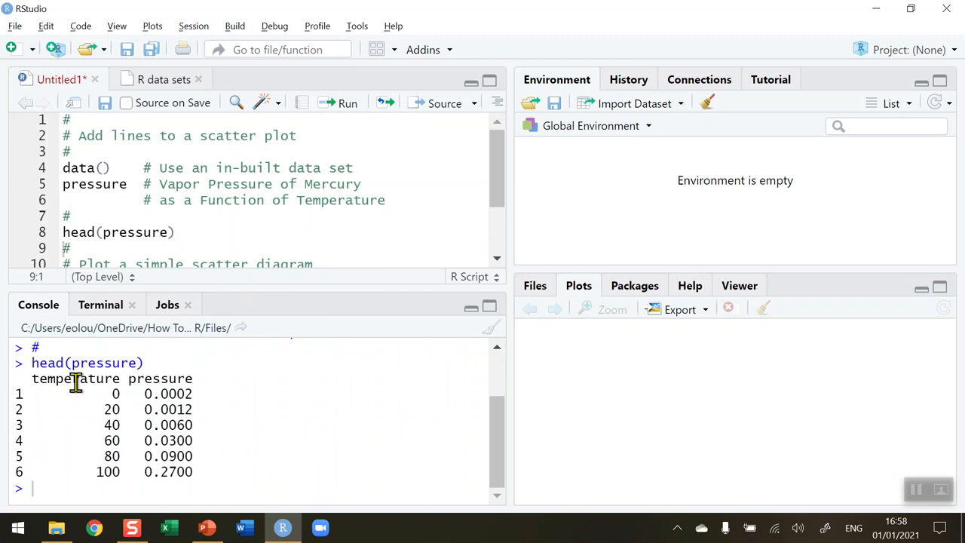
mouse_move(109, 405)
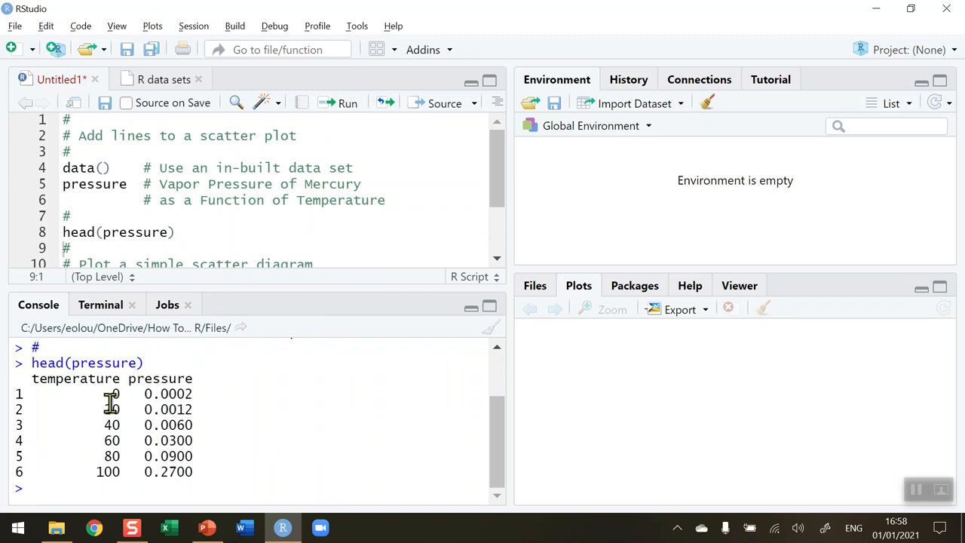
mouse_move(194, 440)
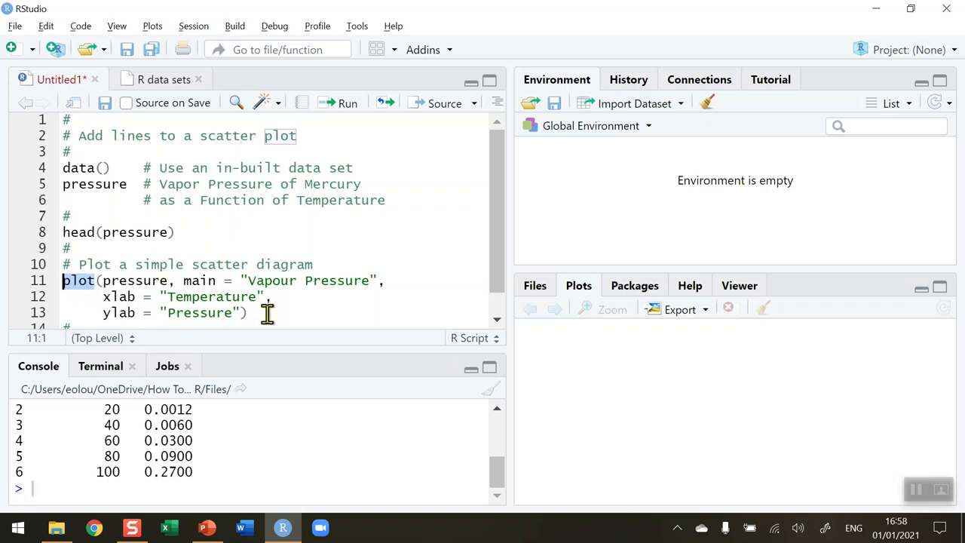
double_click(134, 280)
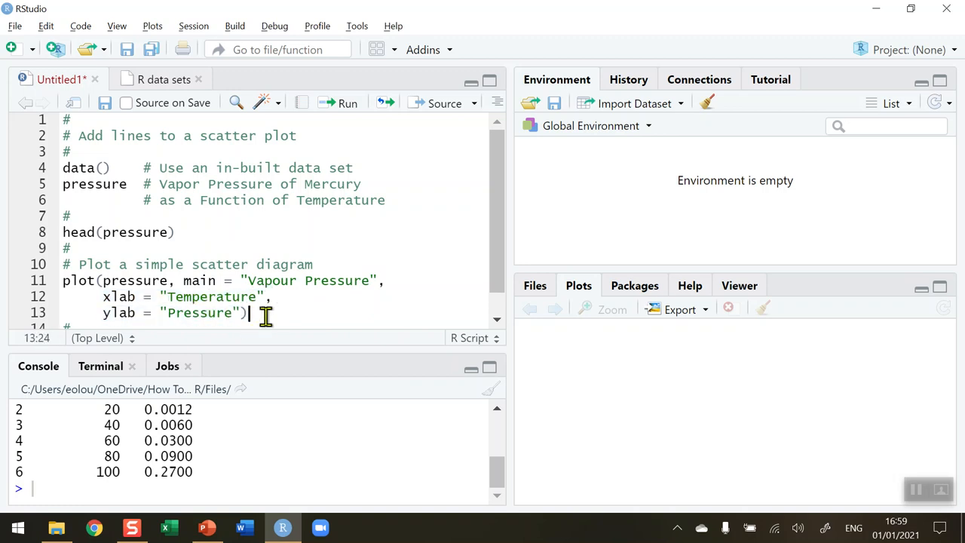
click(338, 102)
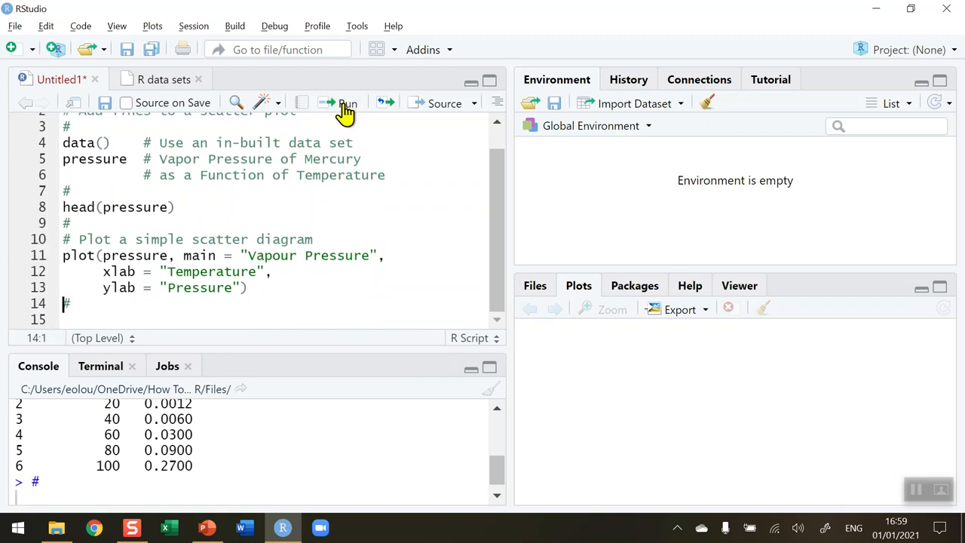
- Run the plot() call to draw the Vapour Pressure scatter of pressure against temperature
click(346, 103)
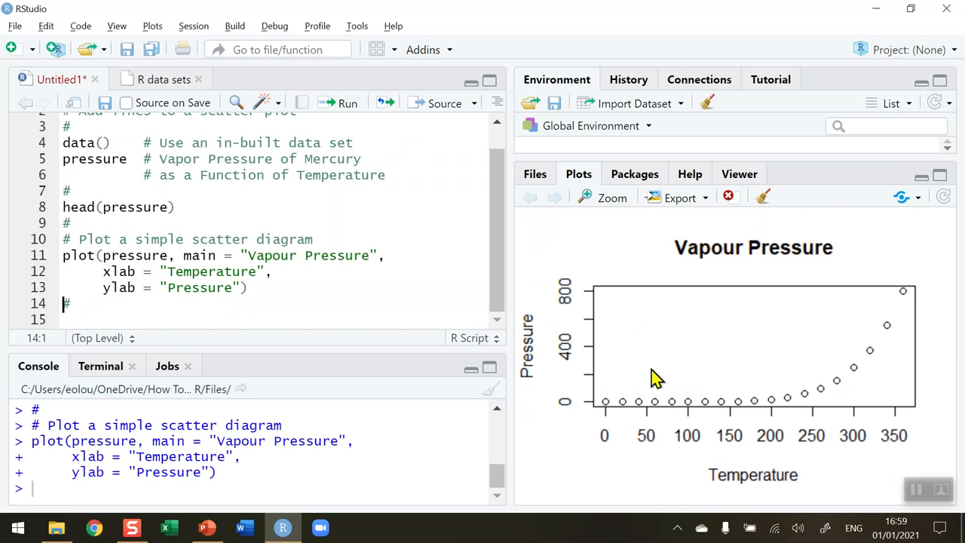
mouse_move(711, 286)
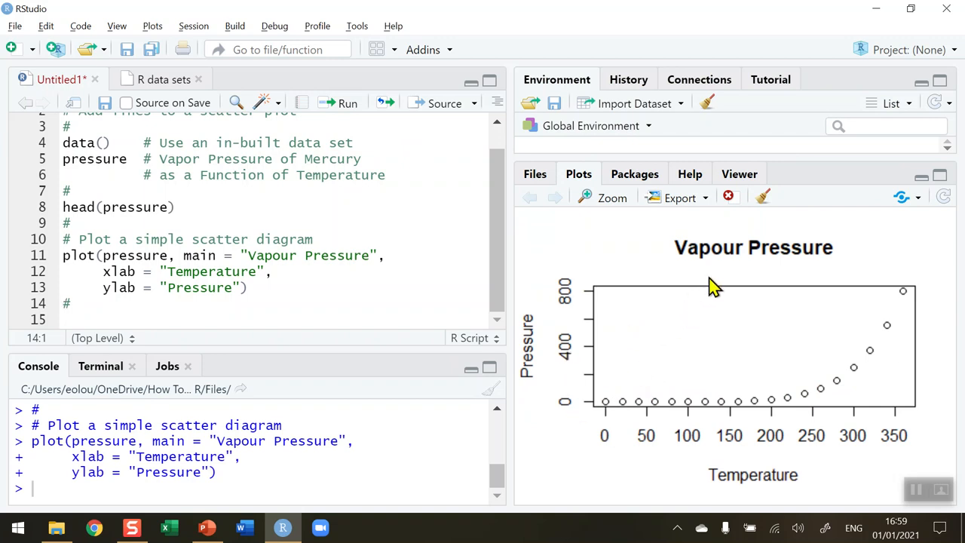
mouse_move(663, 440)
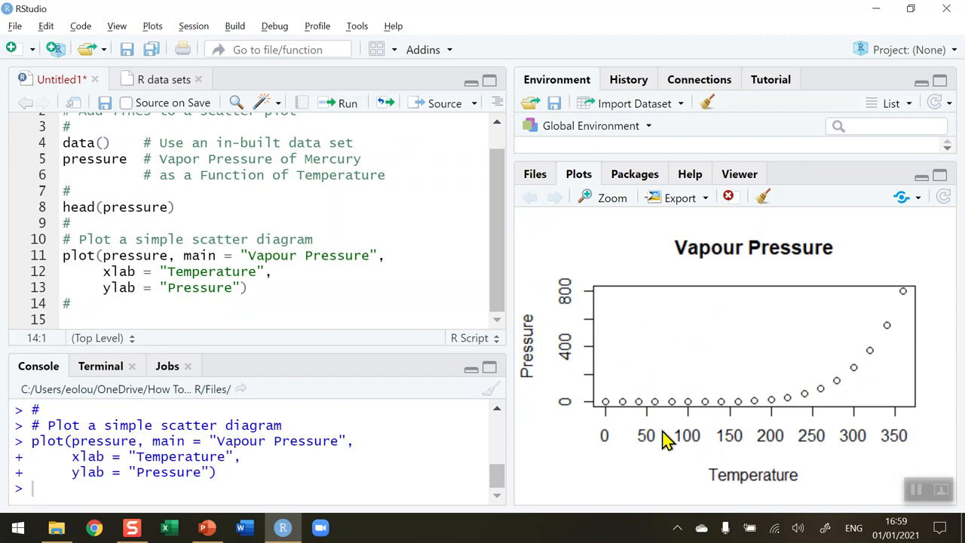
mouse_move(800, 415)
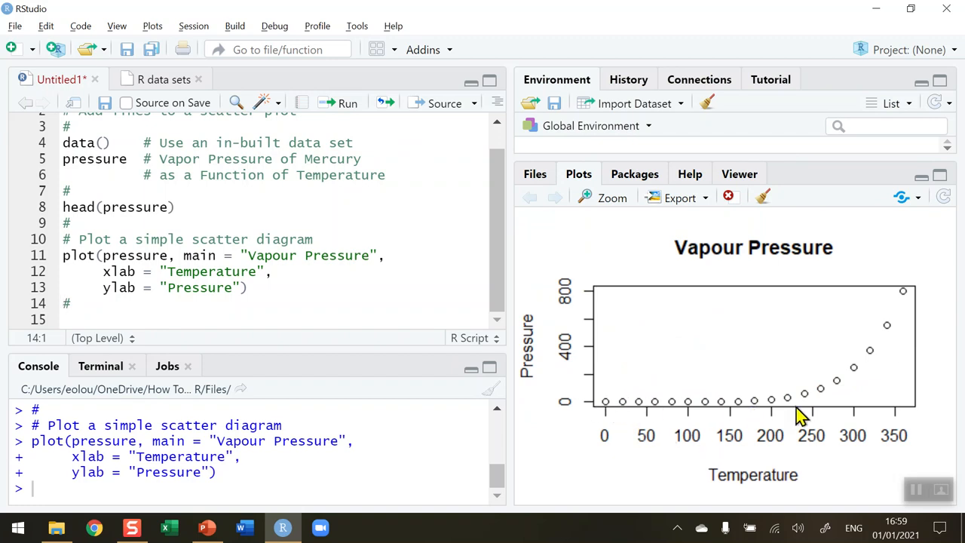
mouse_move(600, 345)
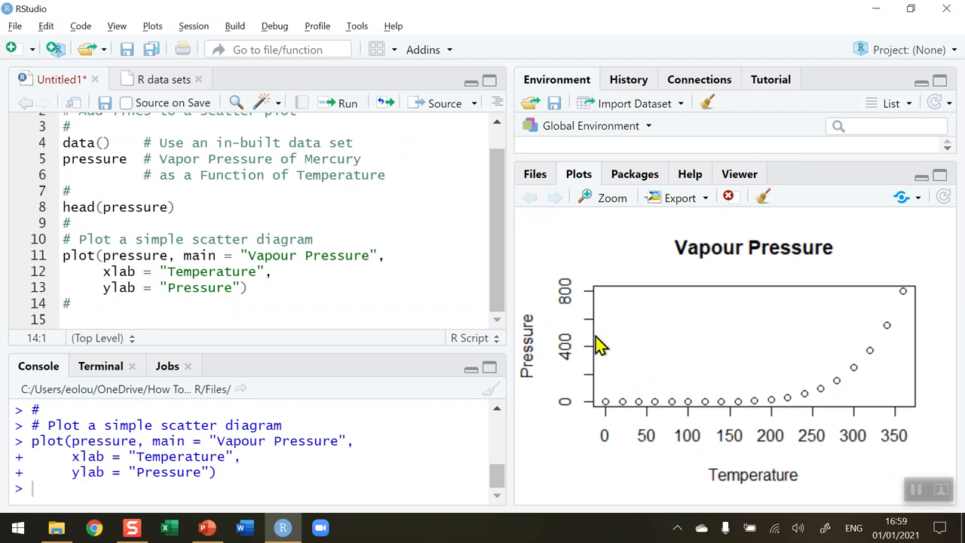
mouse_move(609, 198)
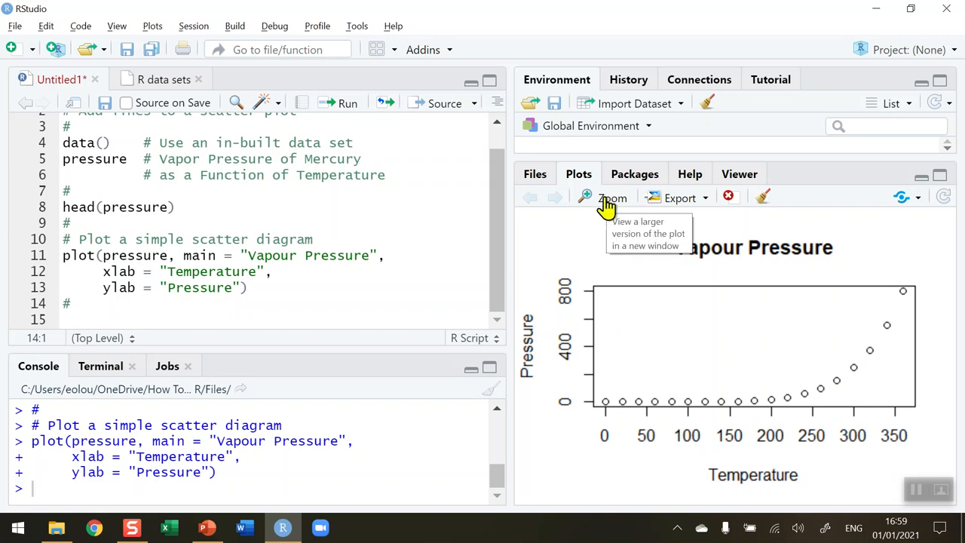
click(610, 197)
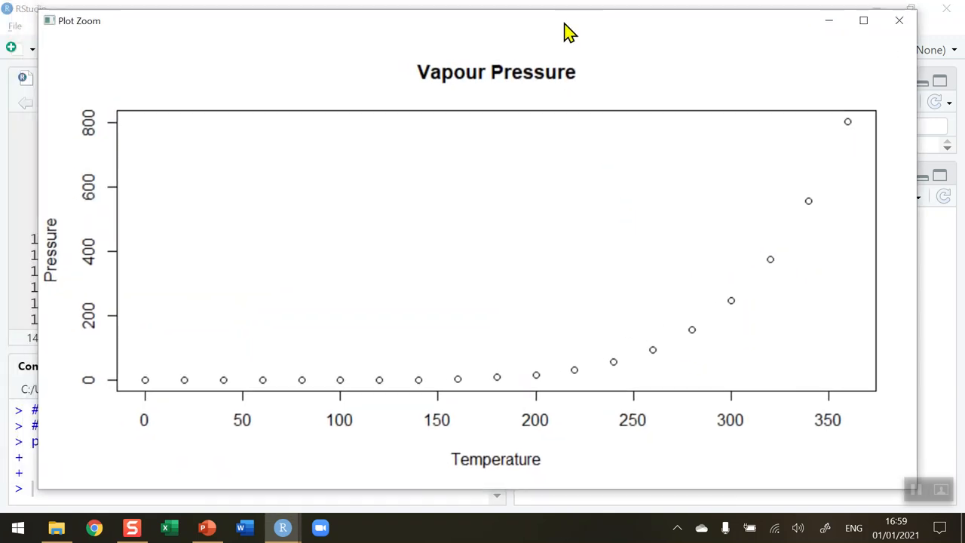
mouse_move(739, 275)
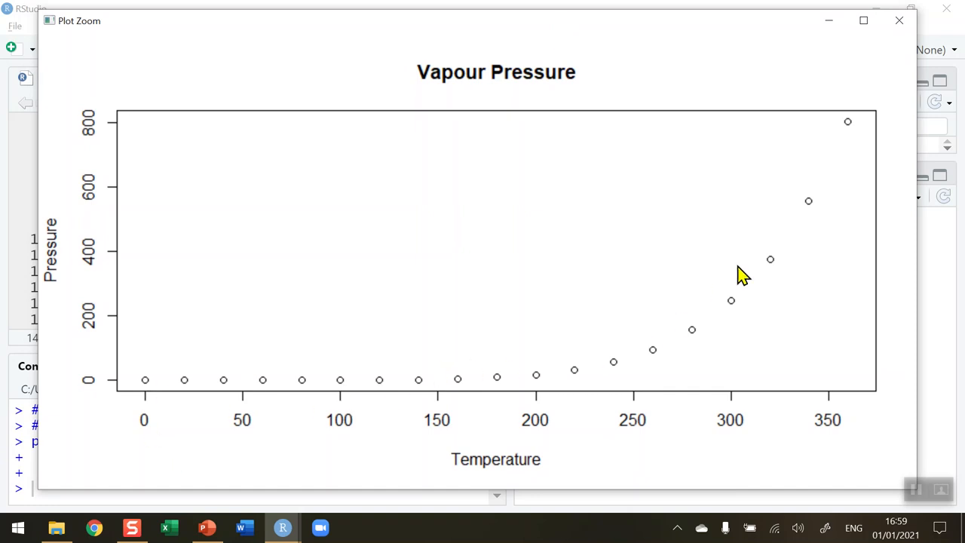
mouse_move(847, 129)
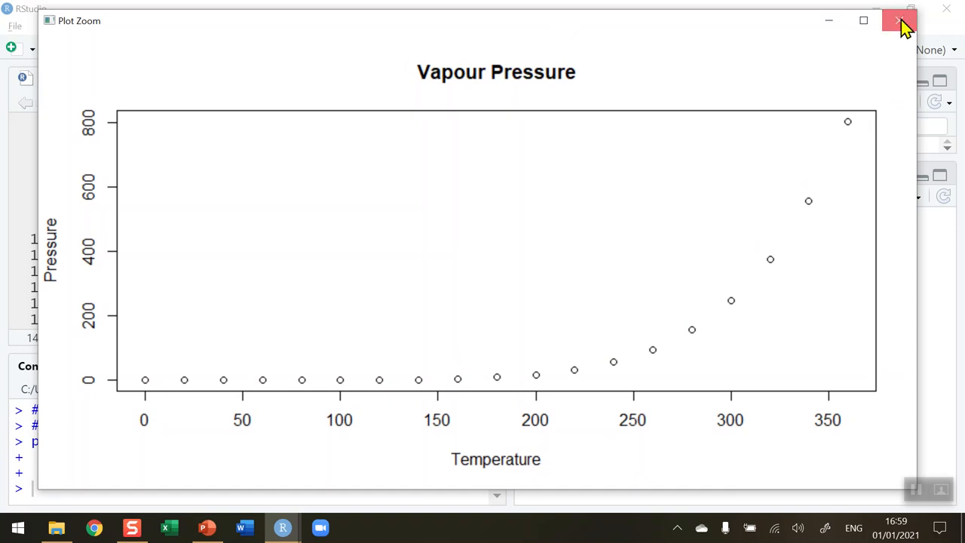
mouse_move(894, 21)
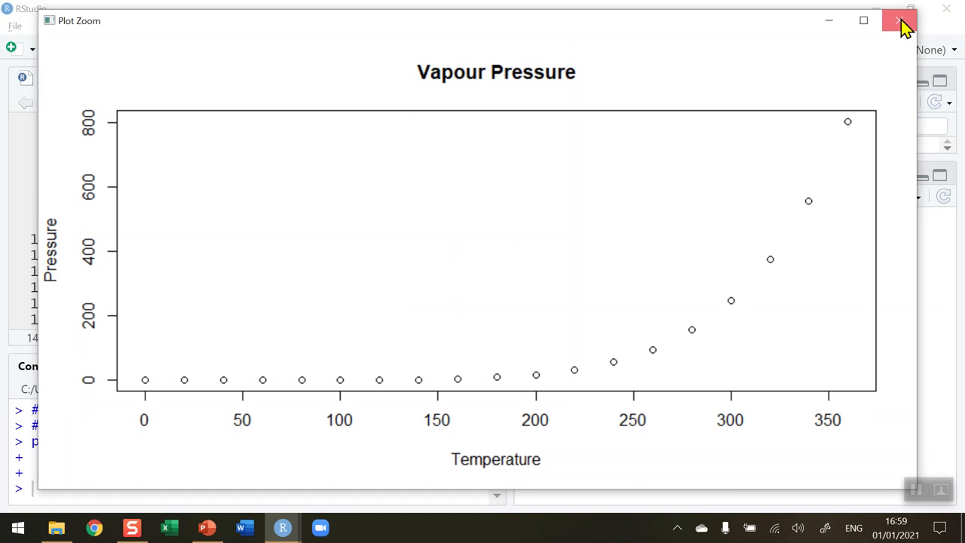
click(892, 21)
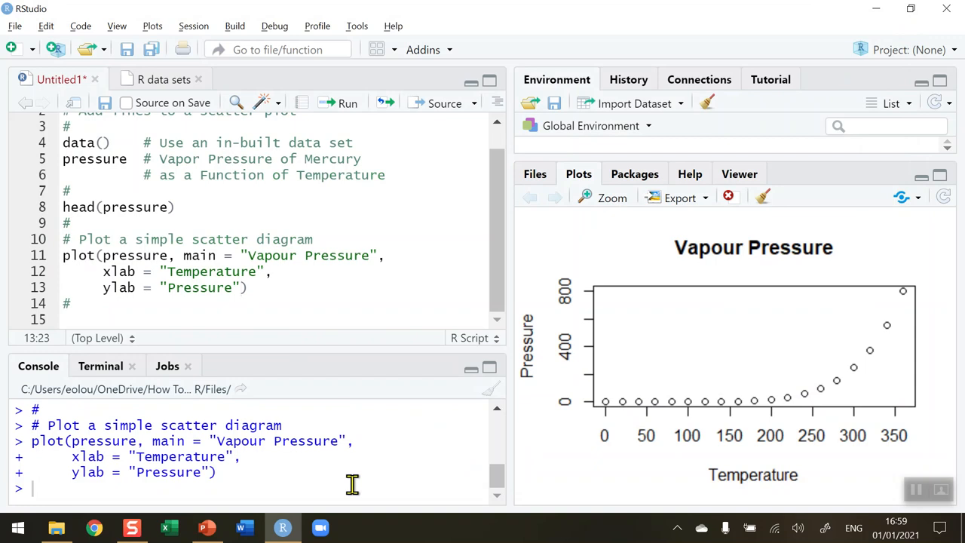
- Add a new argument line type = "" after ylab = "Pressure" in the plot() call
text(,)
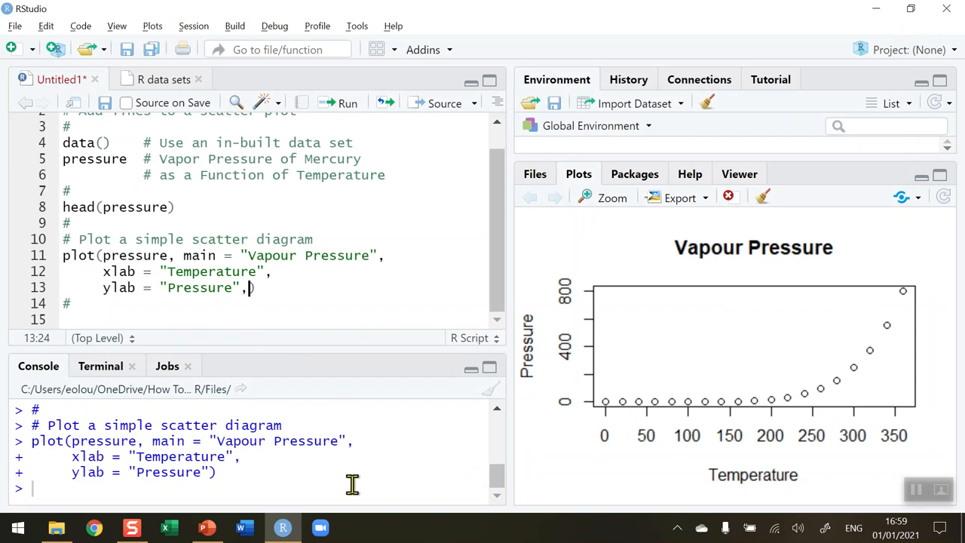
key(Enter)
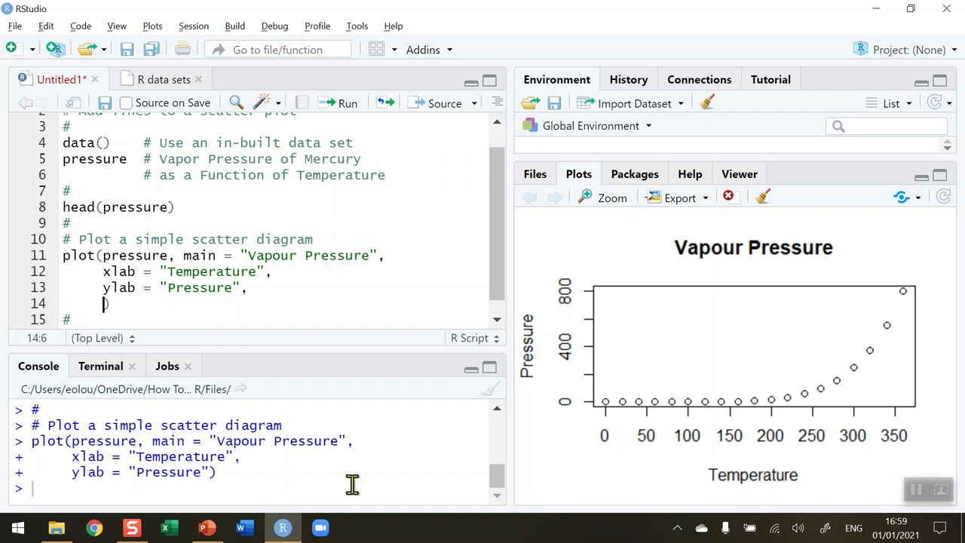
text(type =)
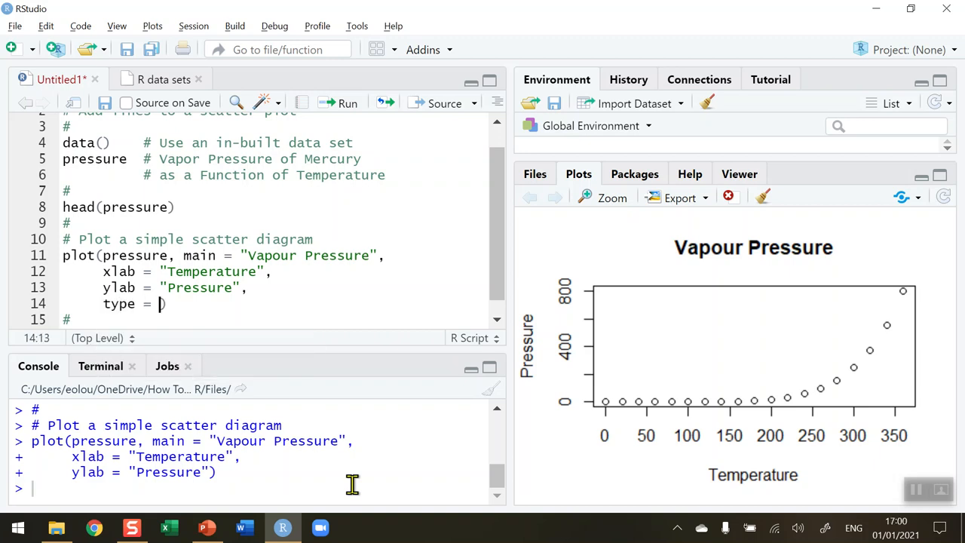
text("")
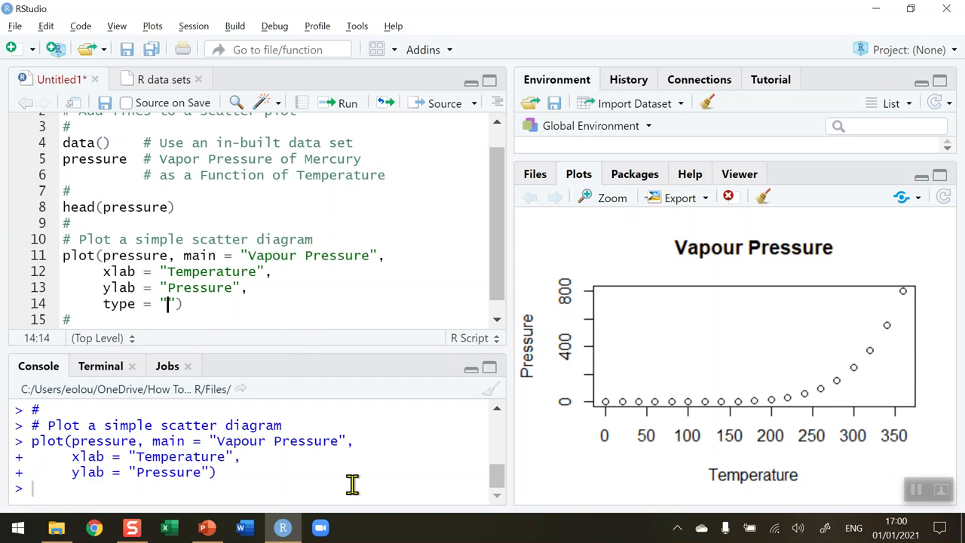
mouse_move(567, 238)
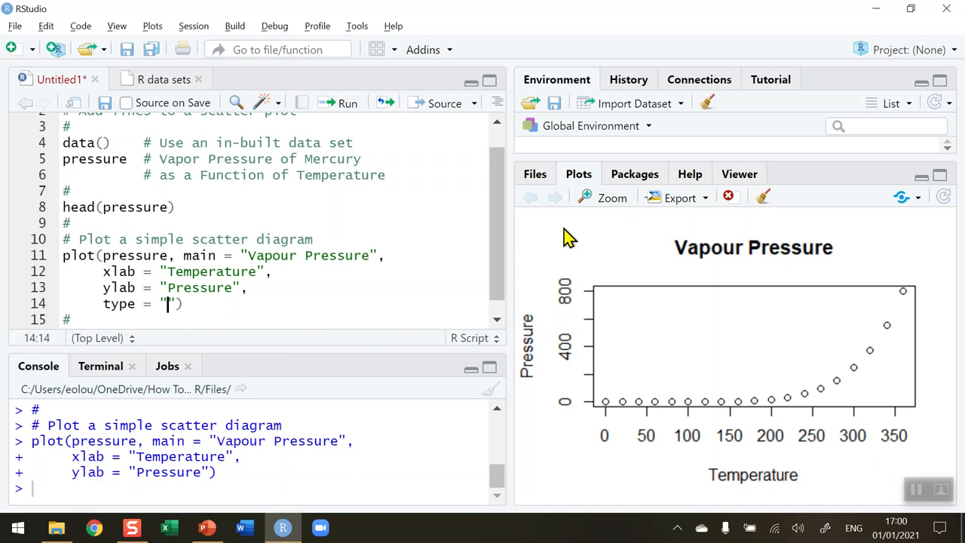
mouse_move(432, 265)
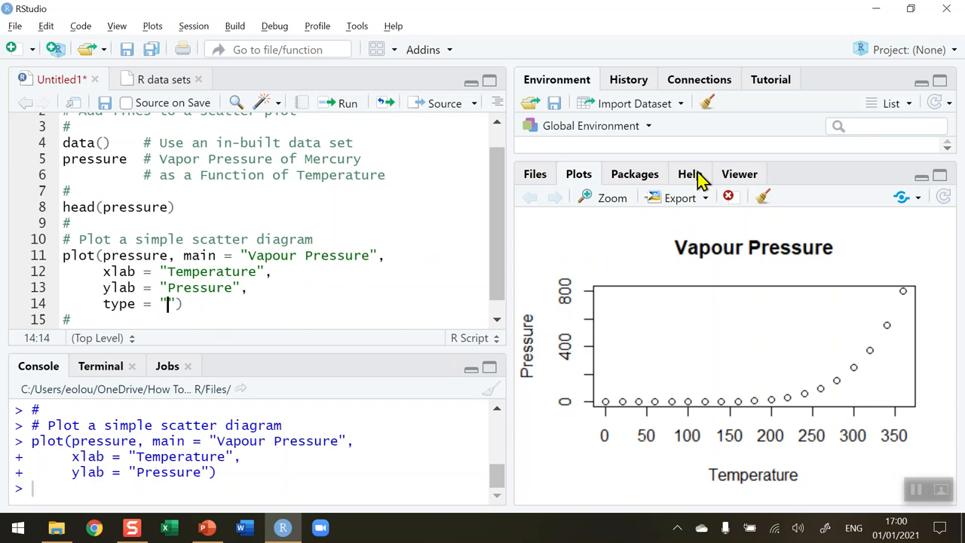
- Show the plot help page scrolled to the type argument's list of values p, l, b, etc
click(689, 174)
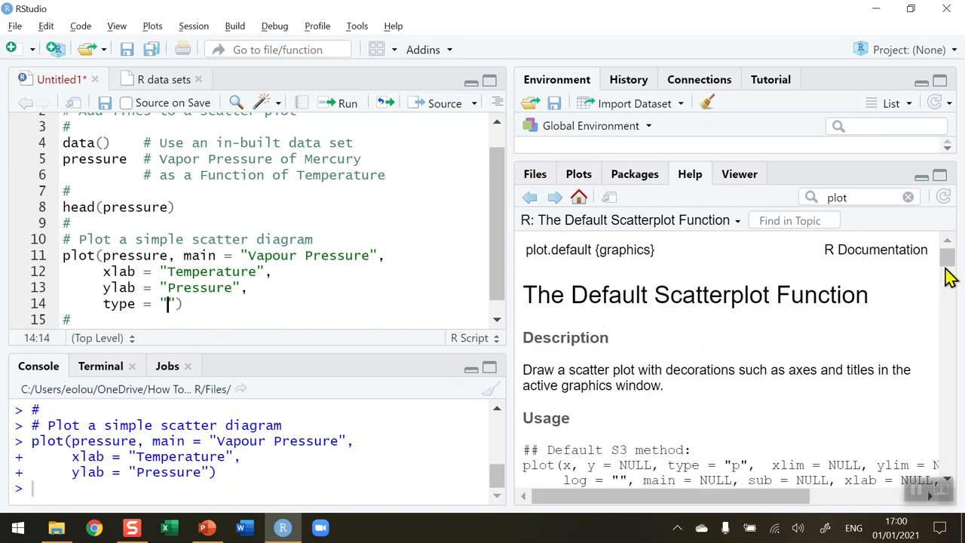
scroll(down, 3)
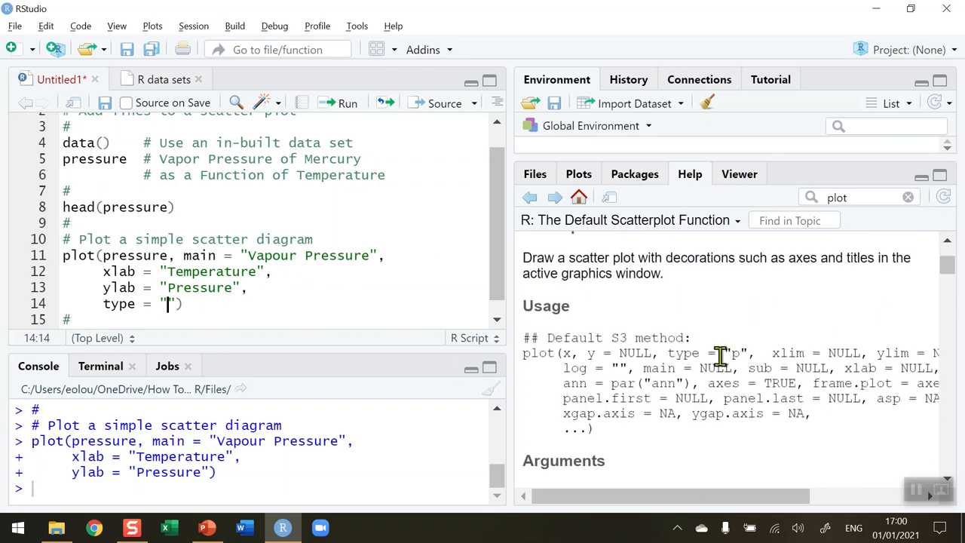
scroll(down, 3)
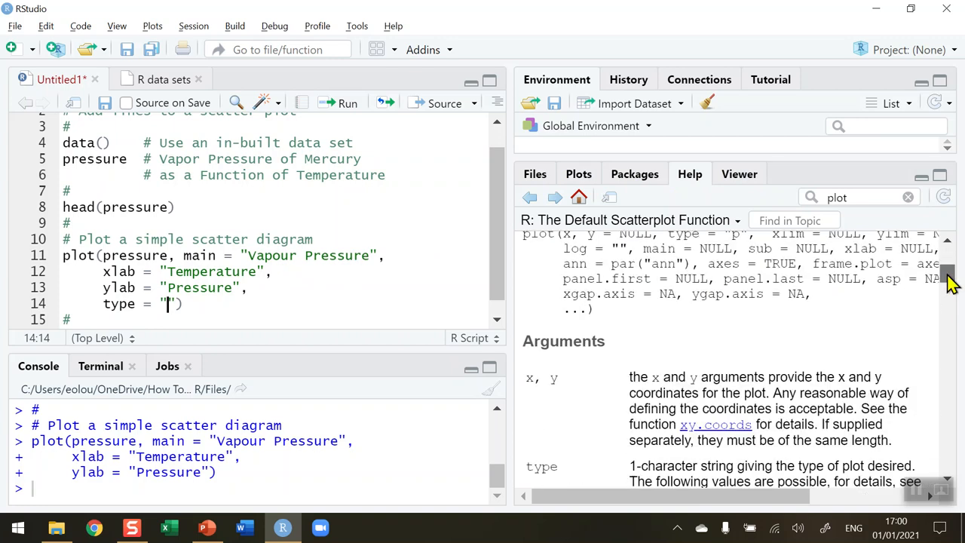
scroll(down, 3)
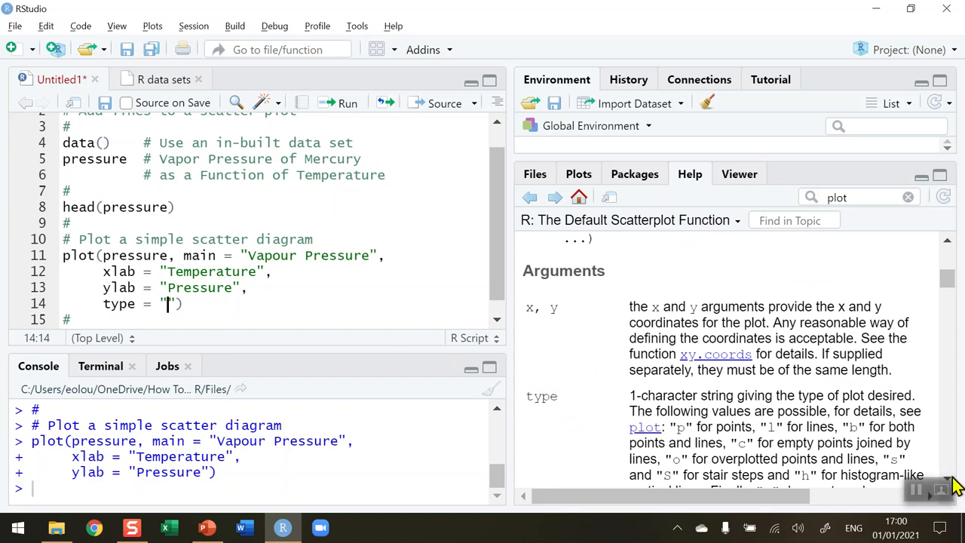
scroll(down, 3)
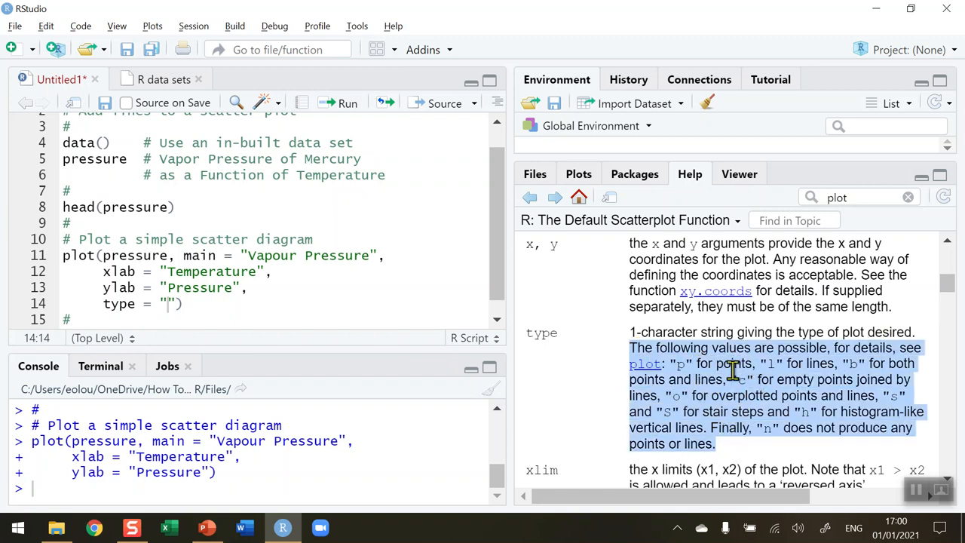
mouse_move(796, 363)
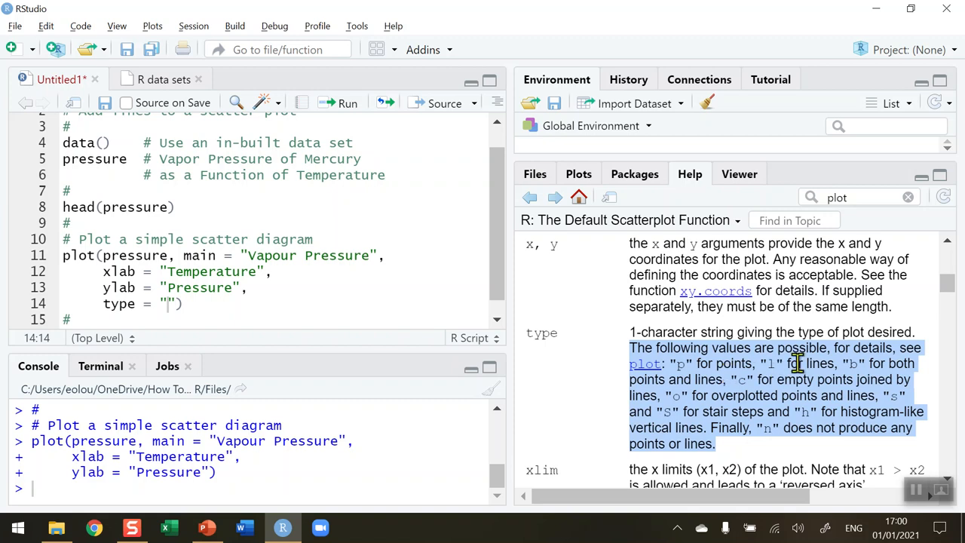
mouse_move(742, 363)
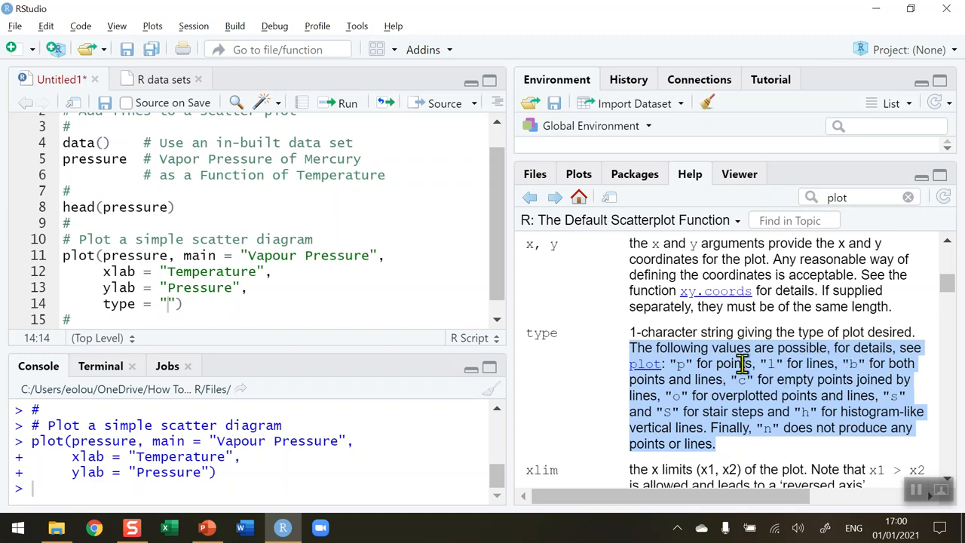
mouse_move(823, 380)
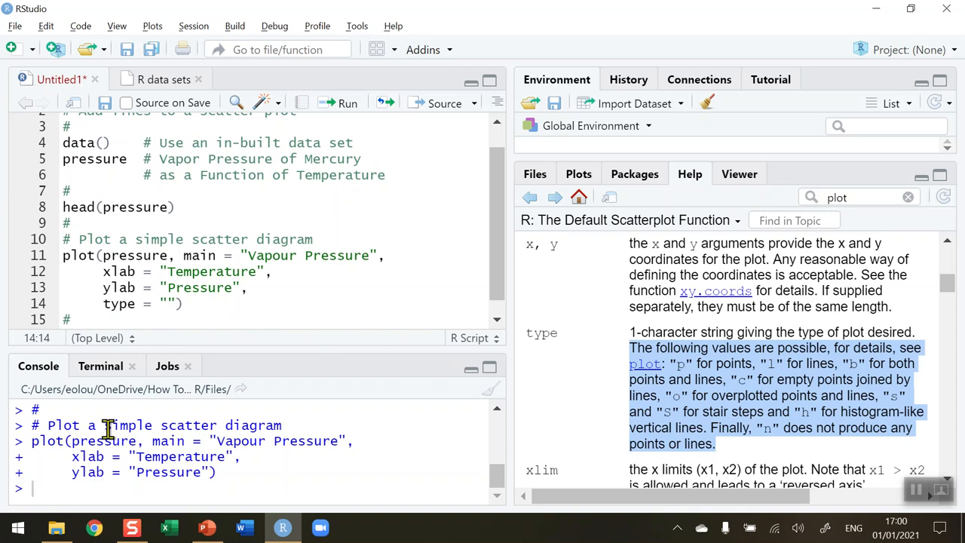
mouse_move(579, 173)
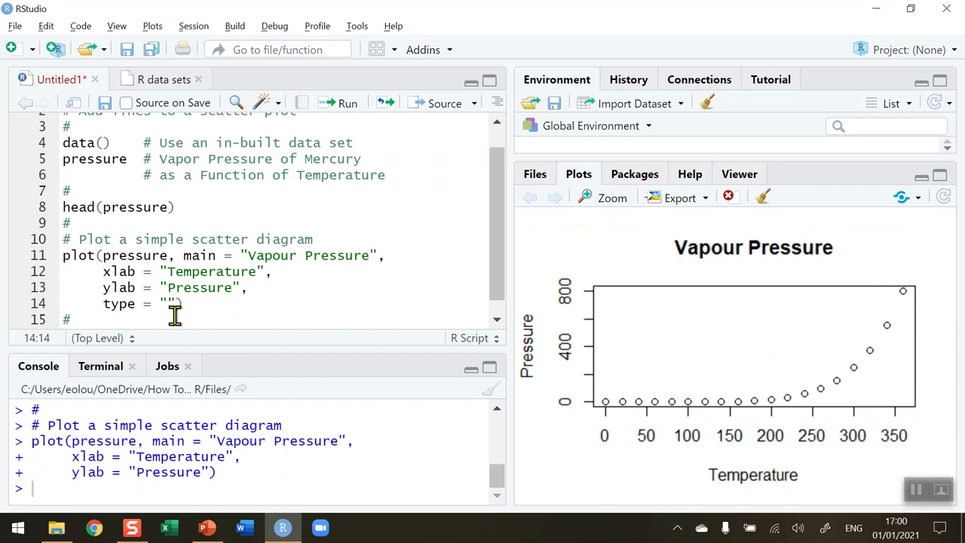
- Run the plot with type "p", then type "l", and inspect the line plot enlarged
text(p)
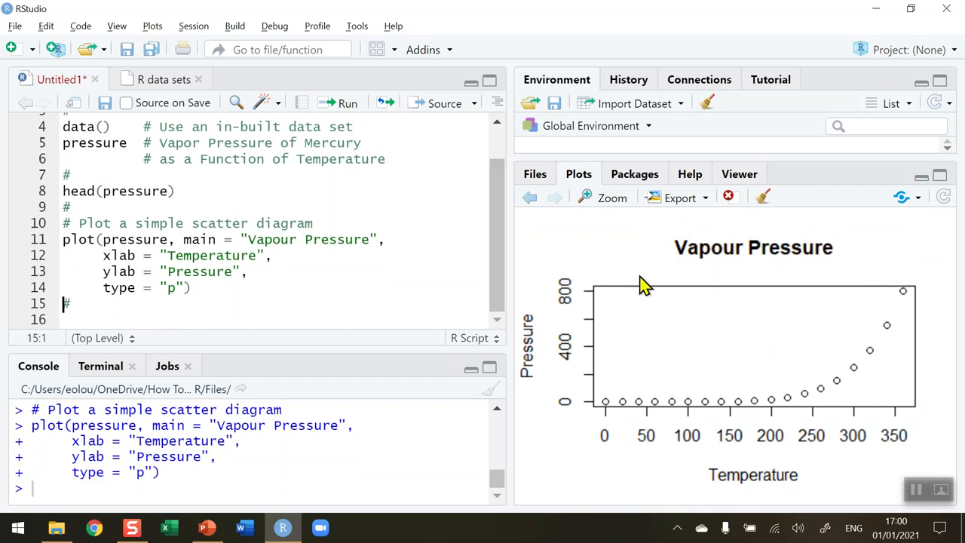
mouse_move(259, 320)
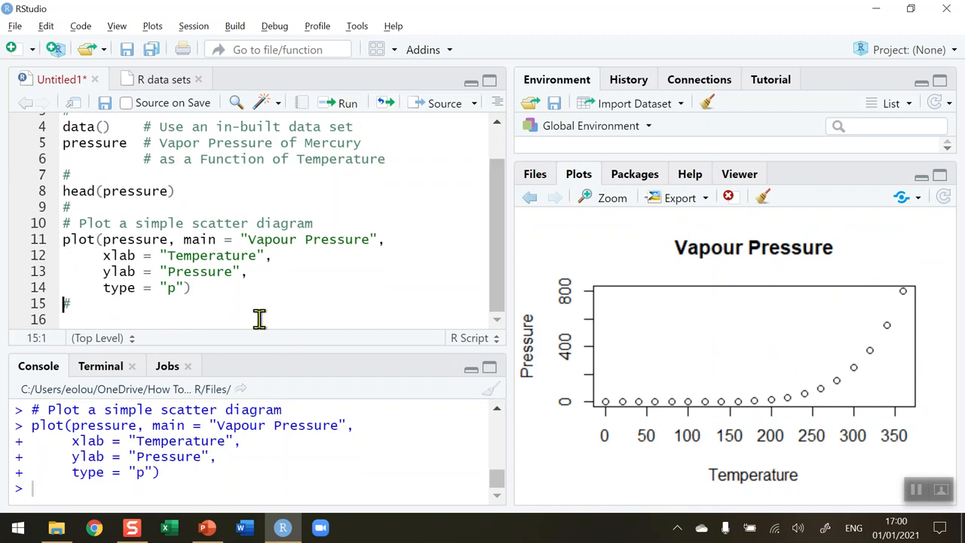
mouse_move(790, 386)
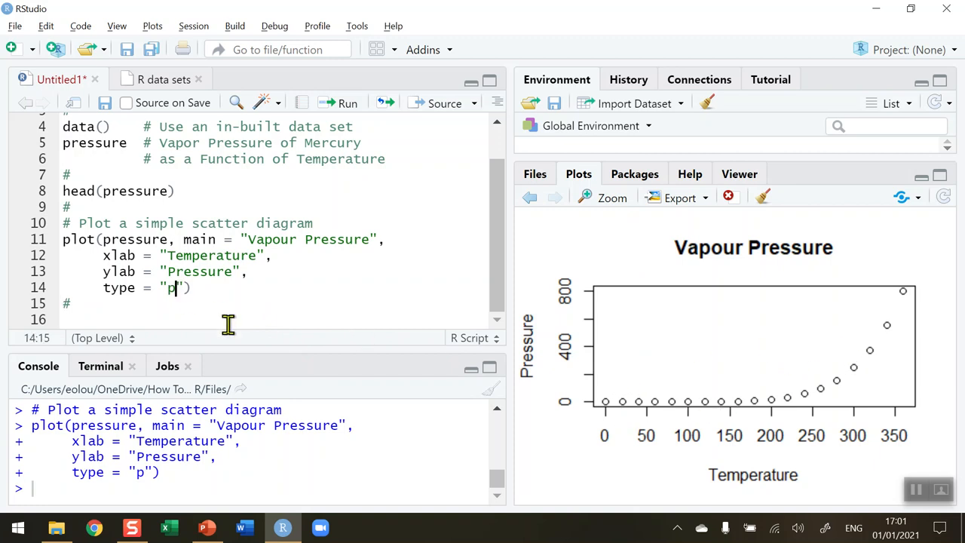
key(Backspace)
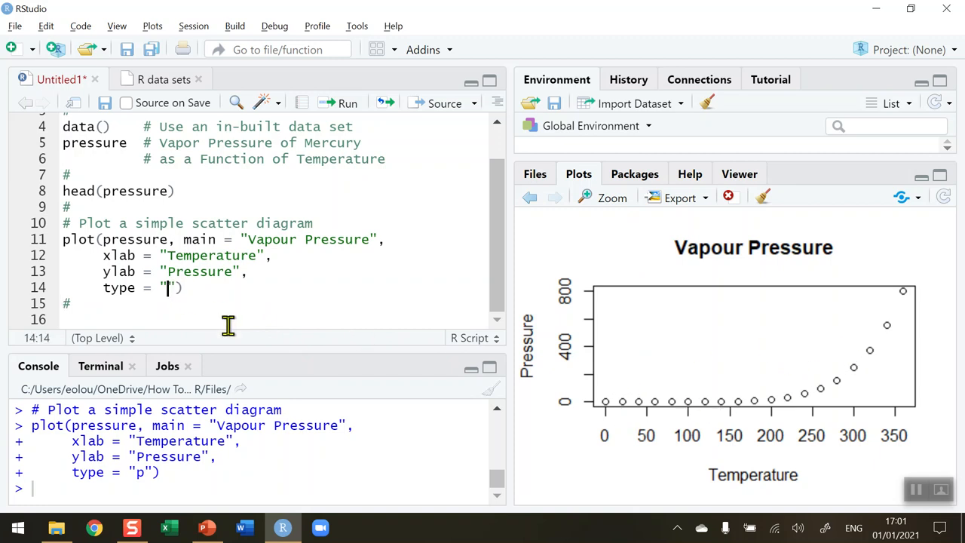
text(l)
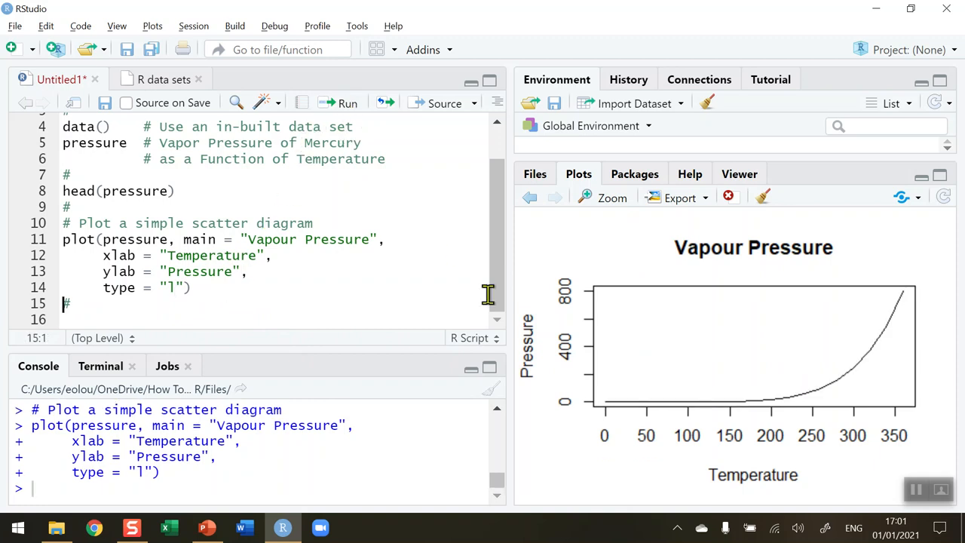
mouse_move(603, 204)
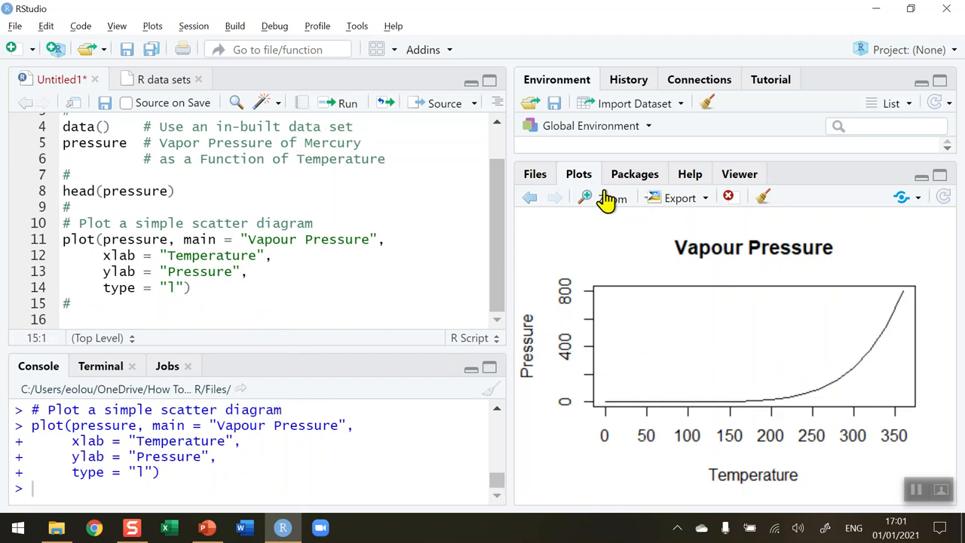
click(605, 198)
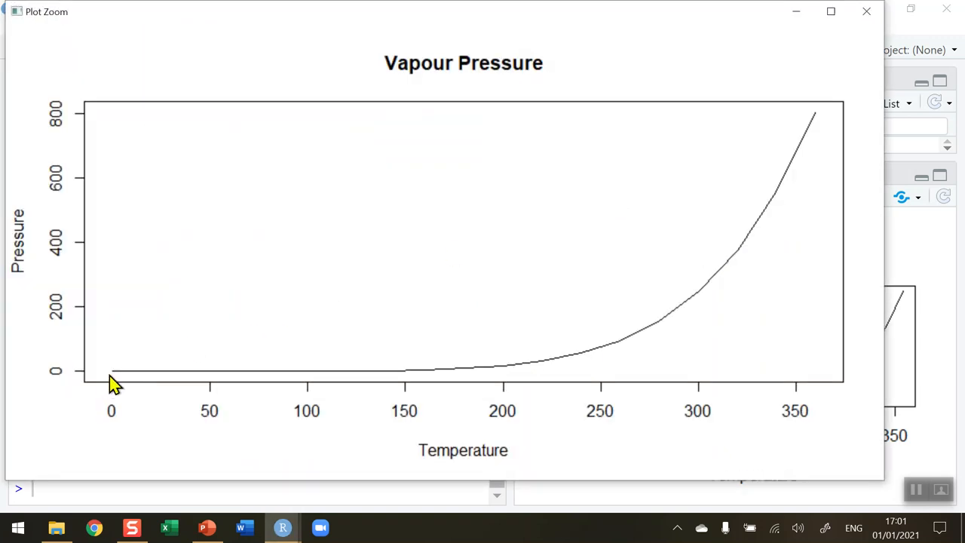
mouse_move(807, 139)
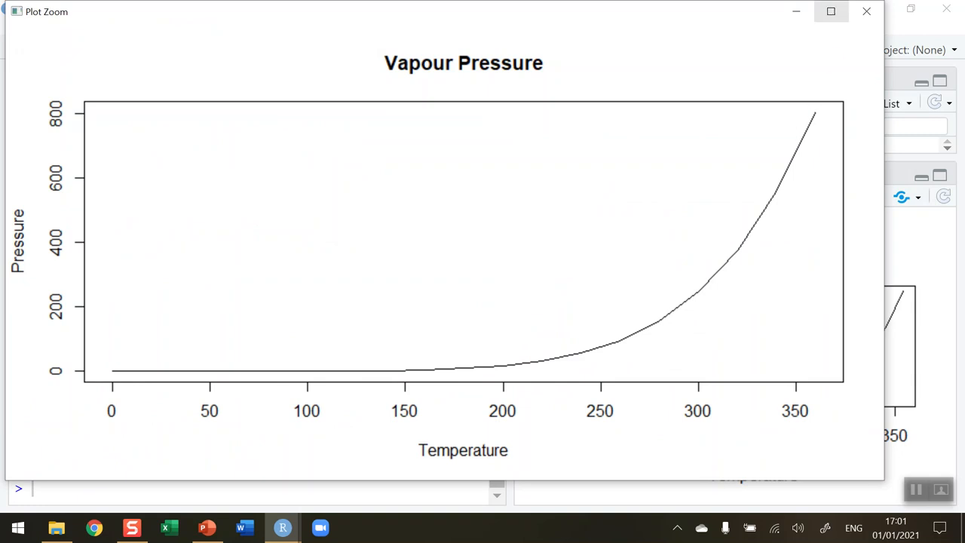
click(862, 12)
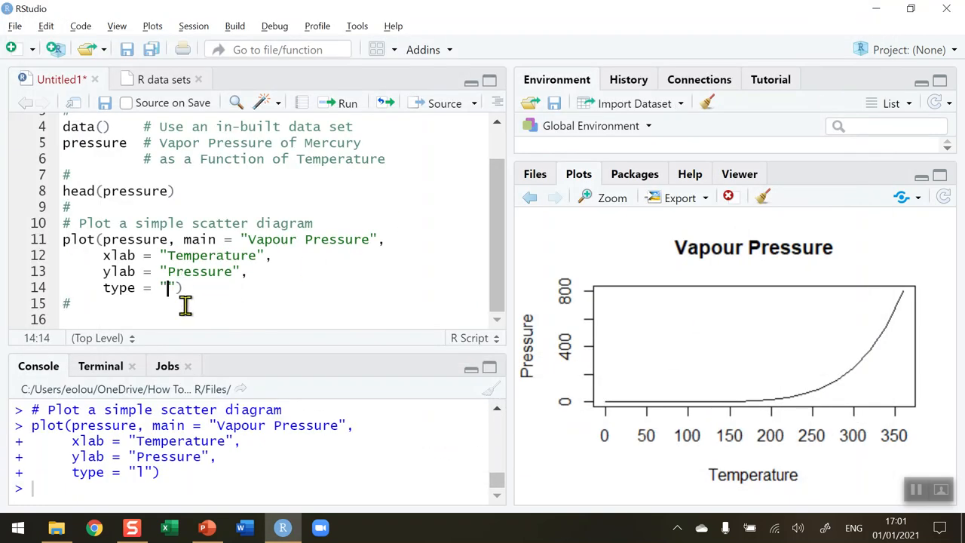
- Run the plot with type "b" and inspect the points-and-lines plot enlarged
text(b)
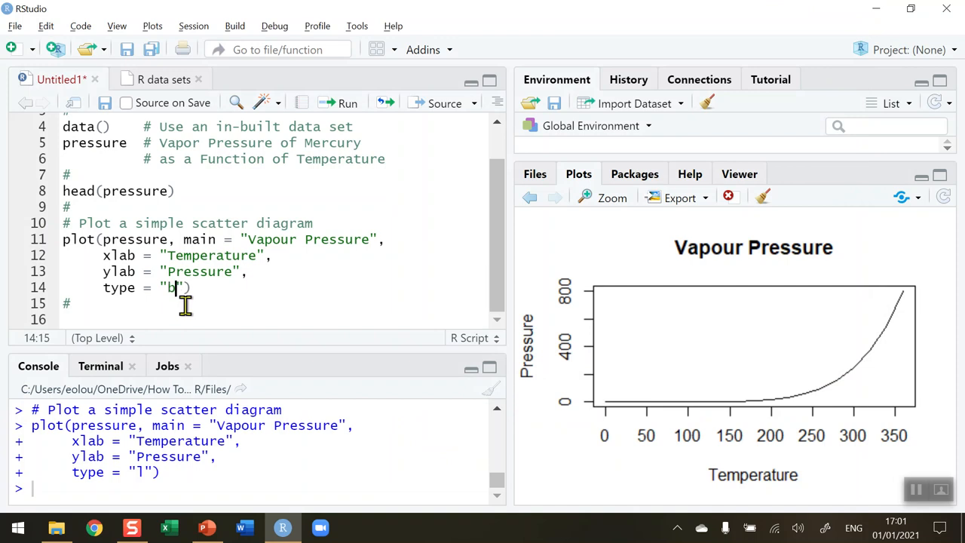
mouse_move(333, 78)
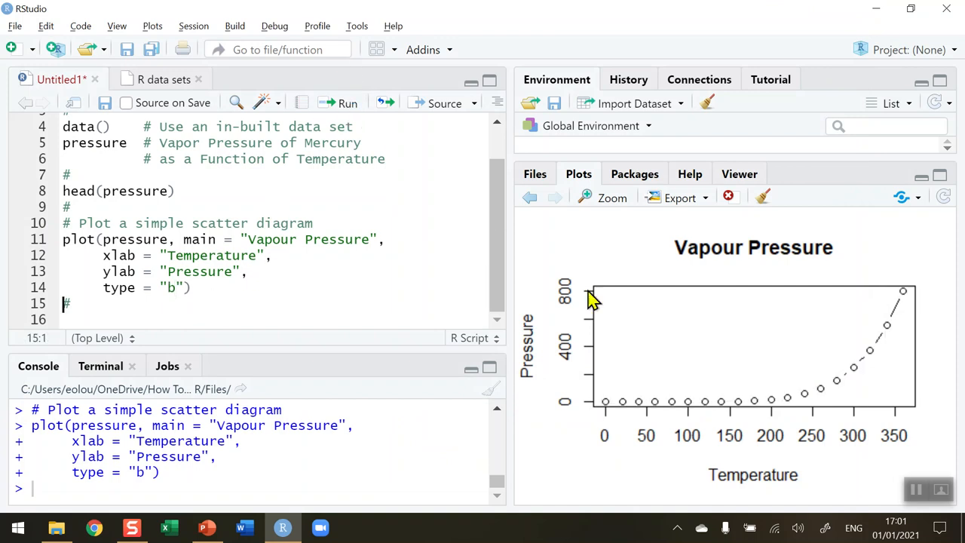
click(600, 197)
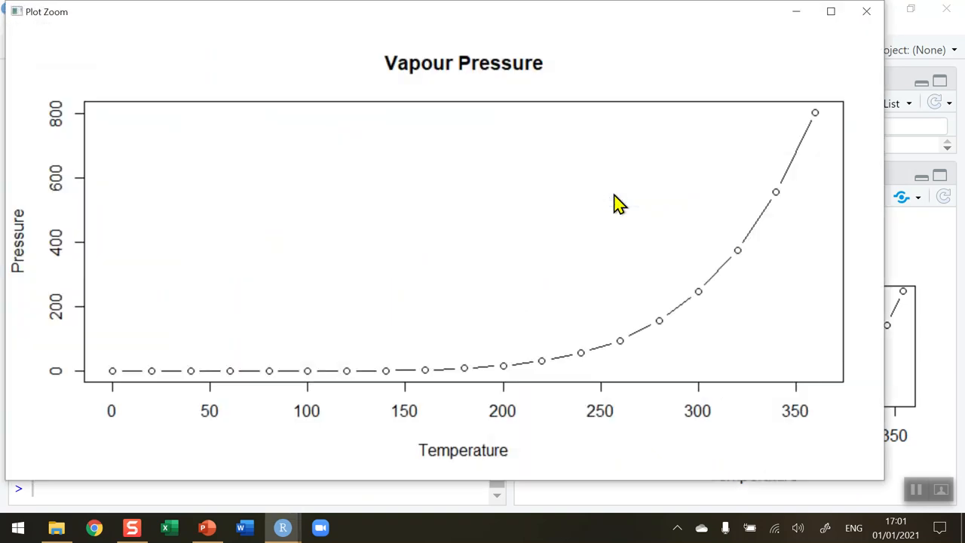
mouse_move(319, 377)
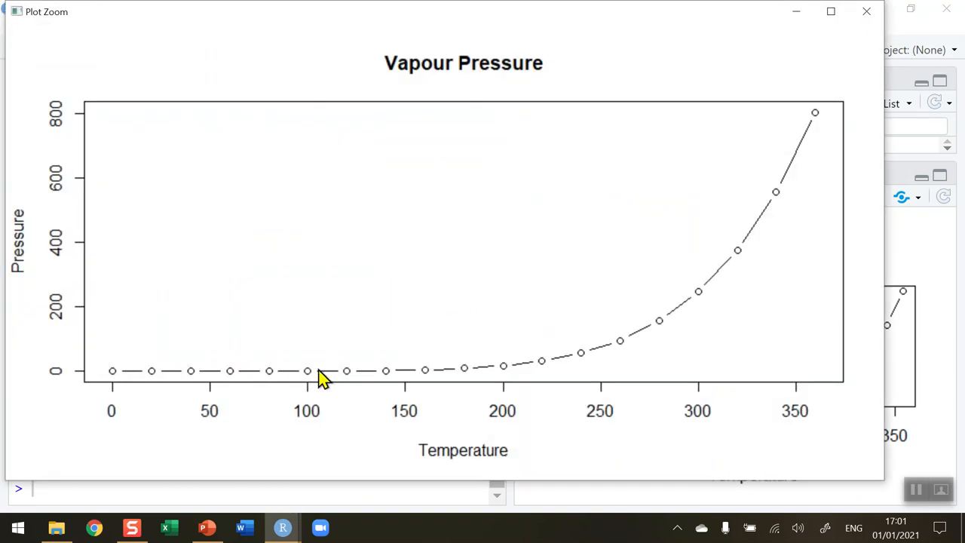
mouse_move(802, 121)
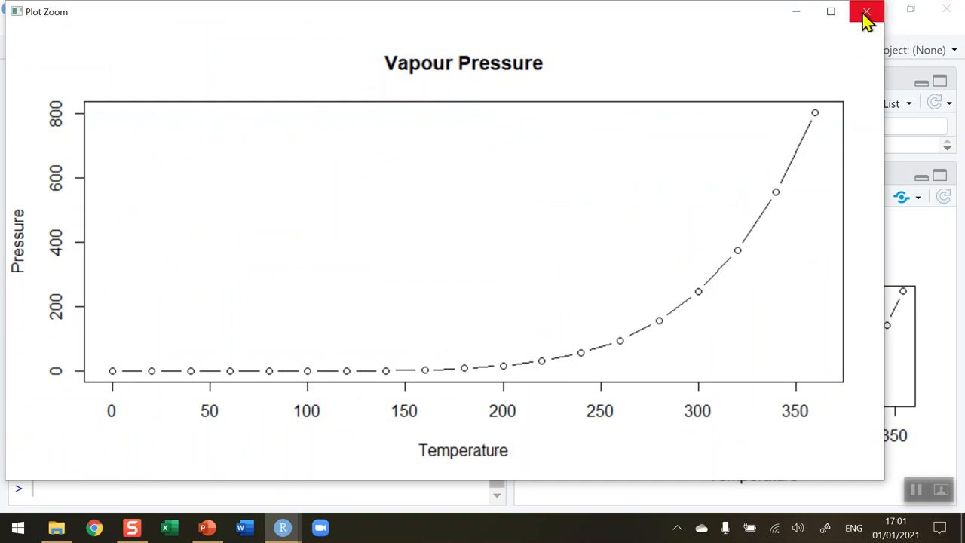
mouse_move(863, 12)
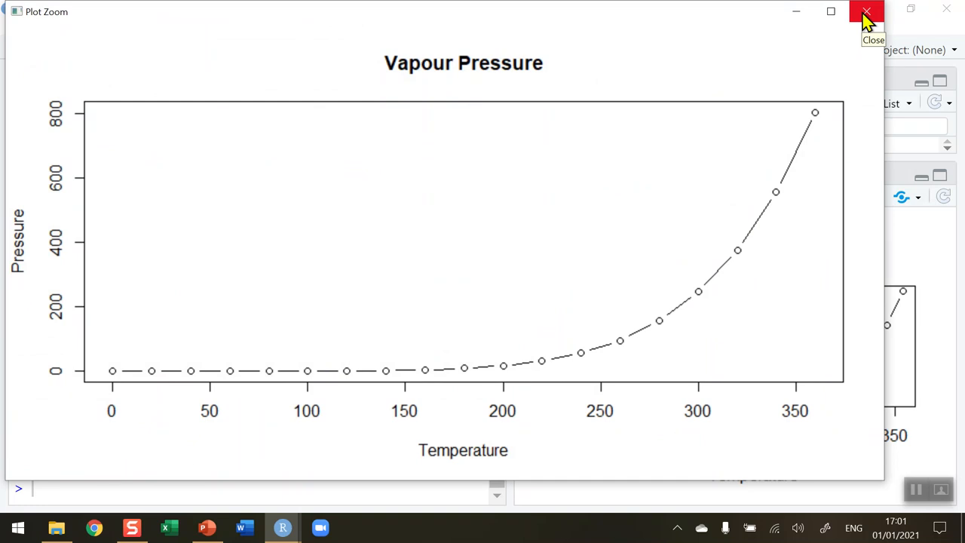
click(866, 12)
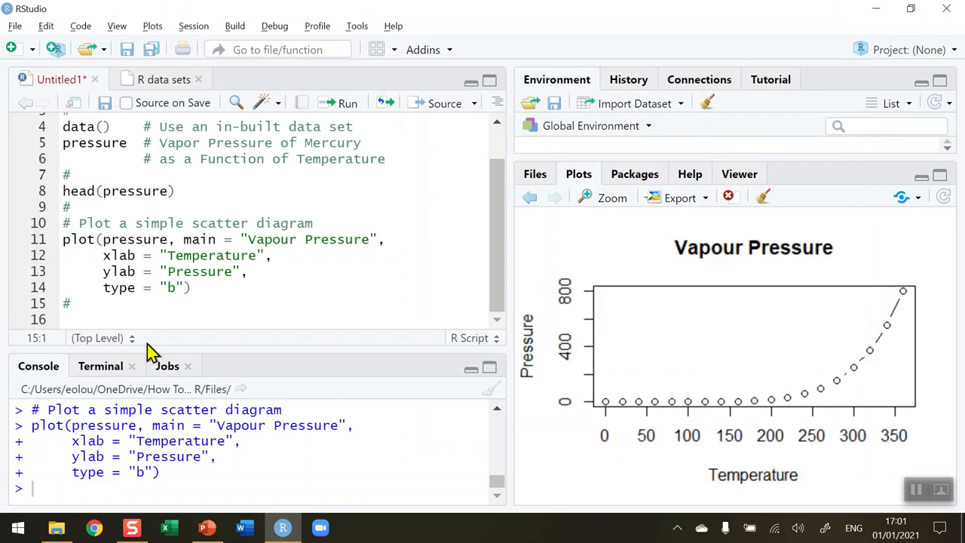
- Run the plot with type "h" and inspect the vertical histogram-like lines enlarged
click(177, 286)
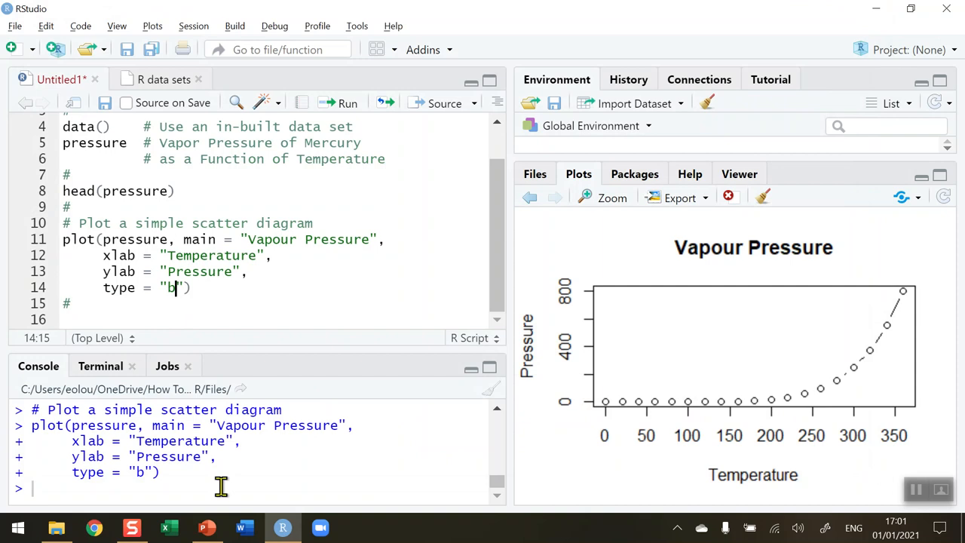
key(Backspace)
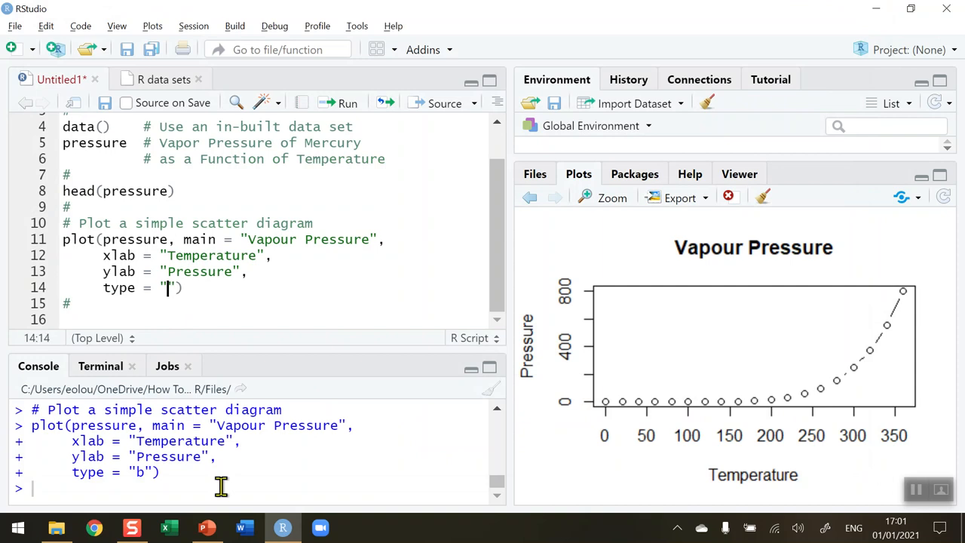
text(h)
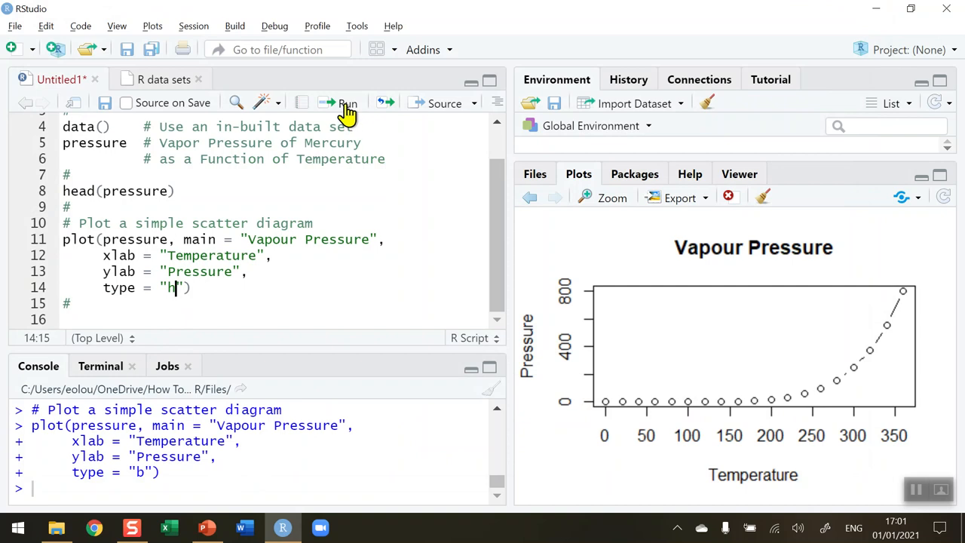
click(340, 102)
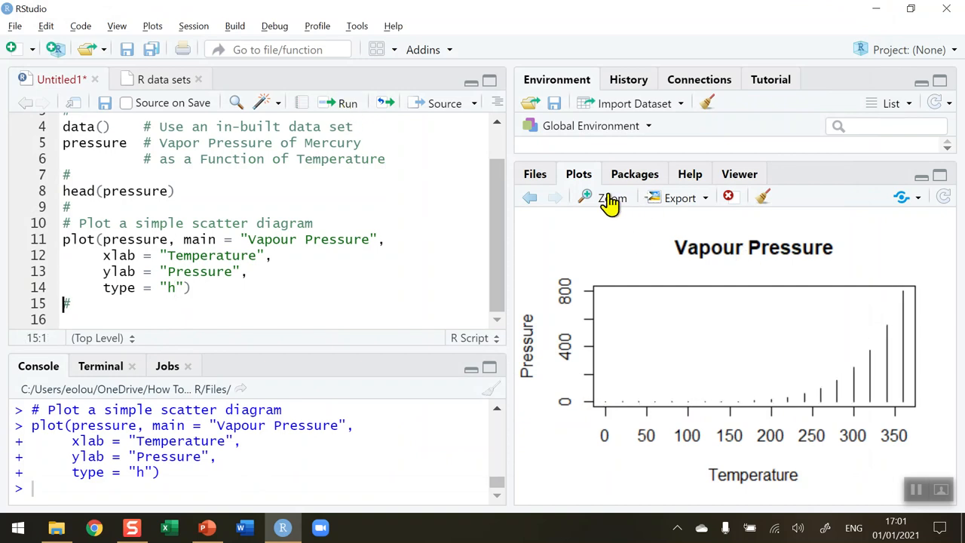
click(609, 197)
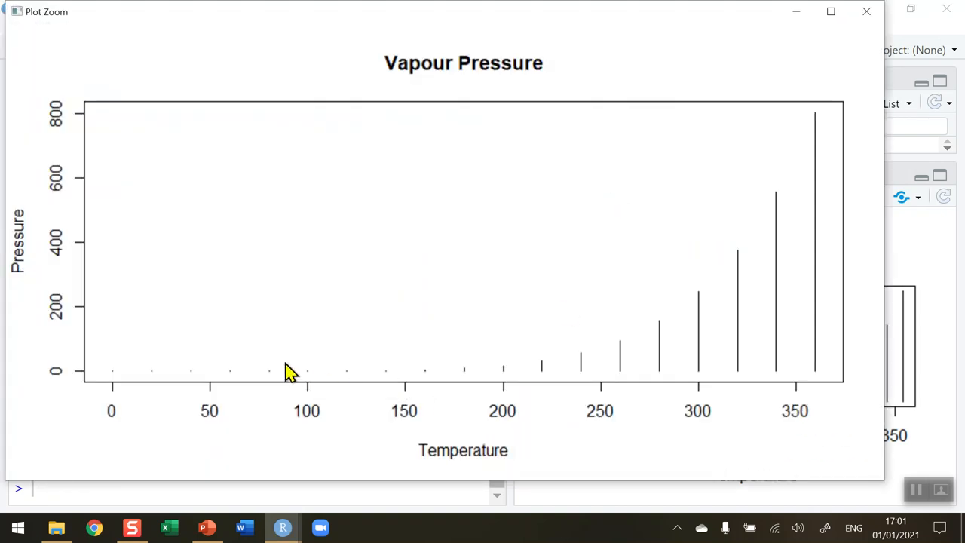
mouse_move(601, 337)
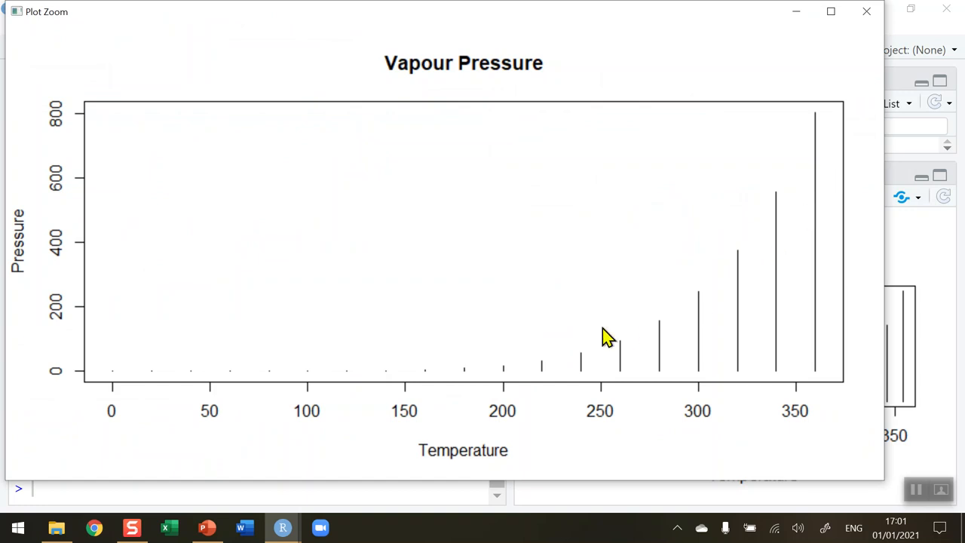
mouse_move(859, 90)
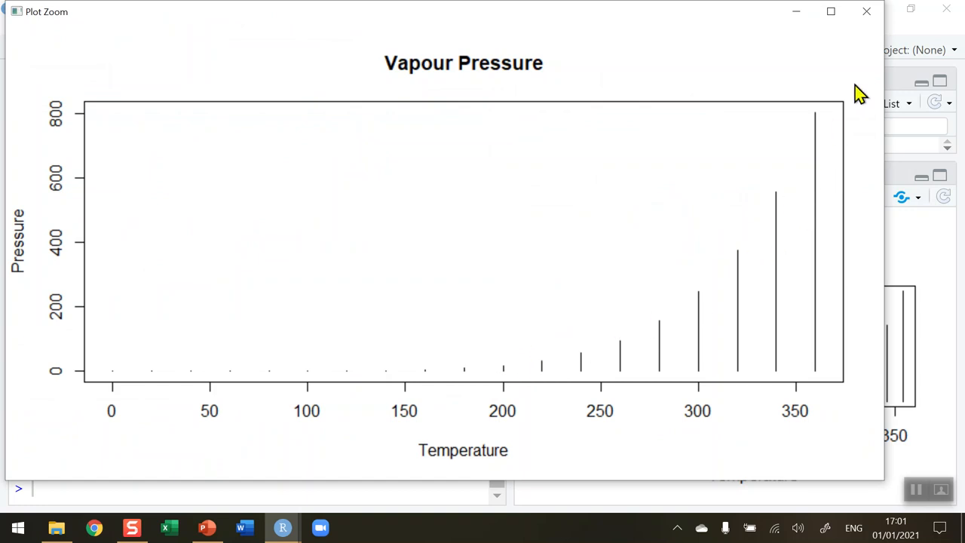
mouse_move(859, 12)
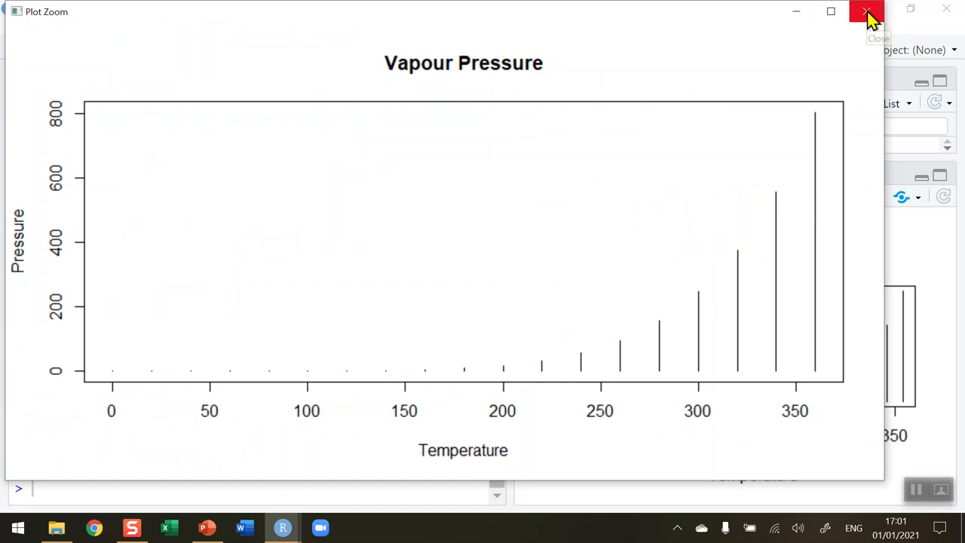
click(856, 12)
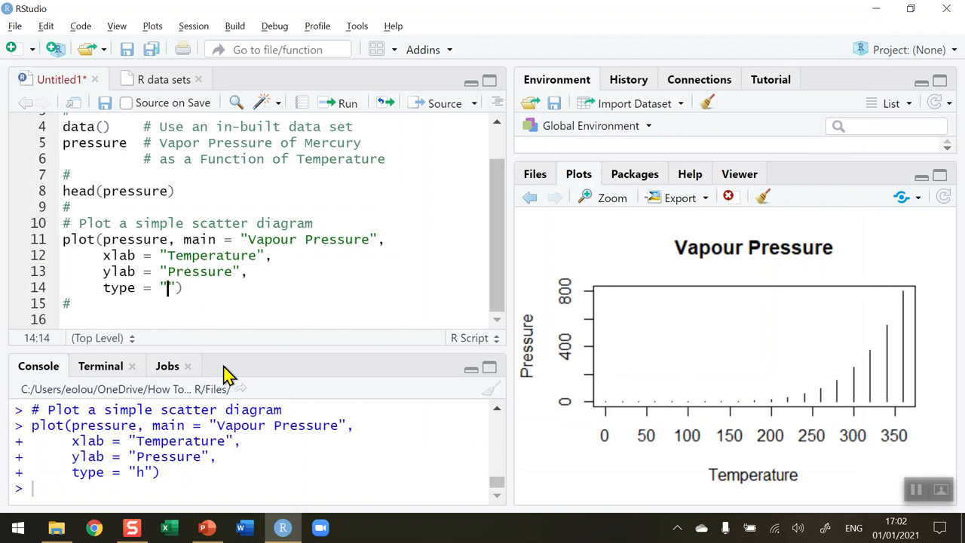
- Run the plot with type "s" and inspect the stair-step line plot enlarged
text(s)
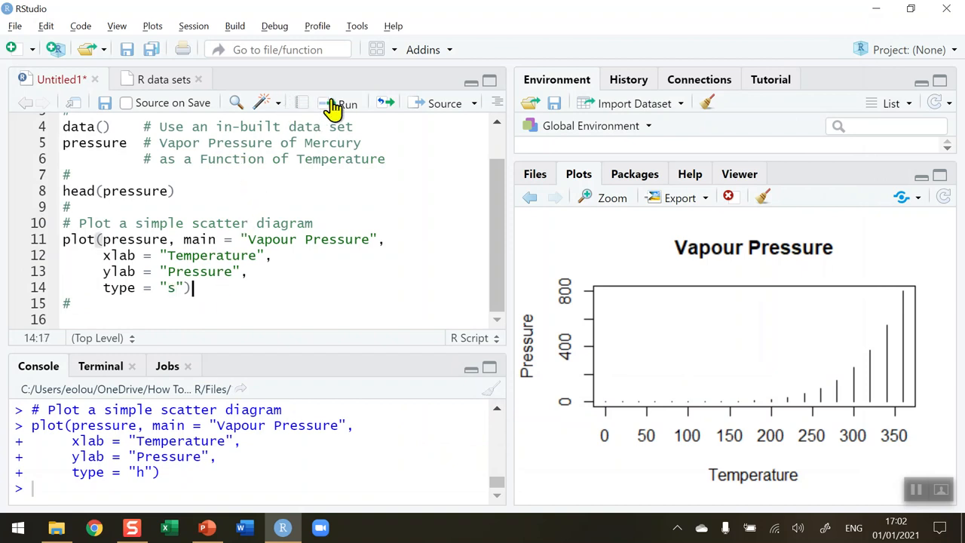
click(341, 102)
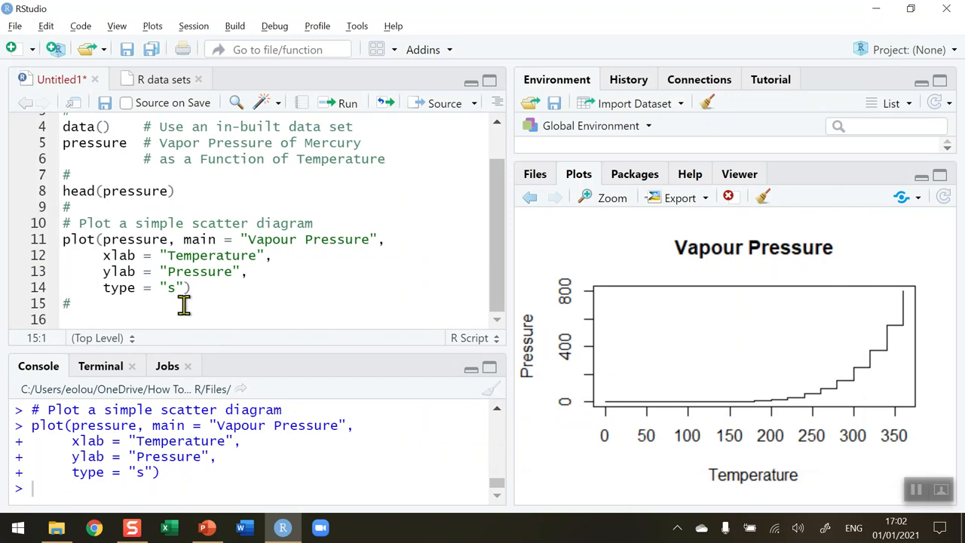
mouse_move(630, 211)
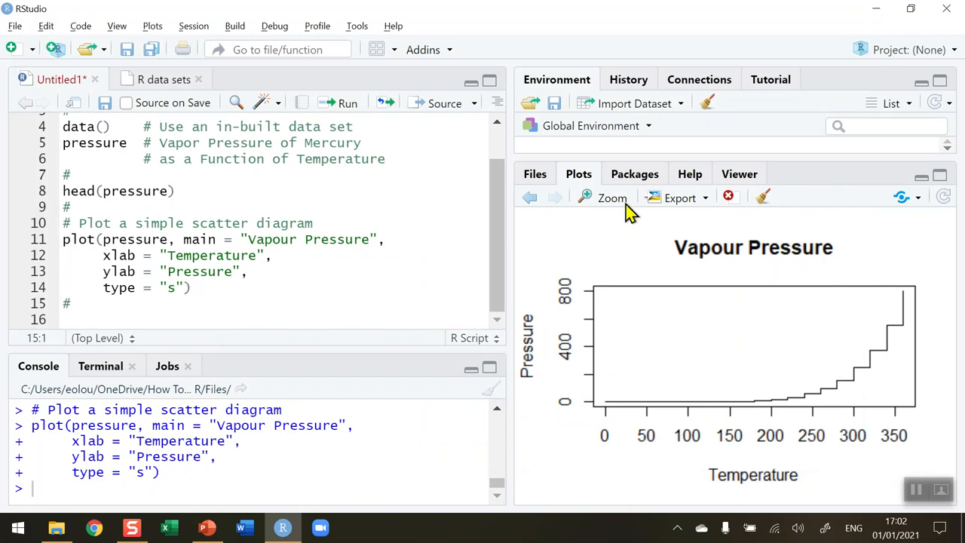
click(612, 197)
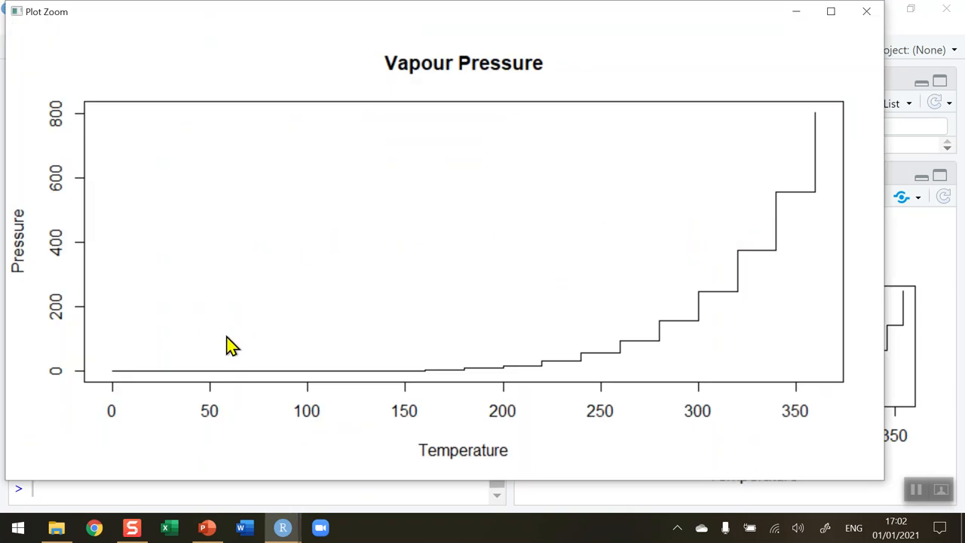
mouse_move(820, 156)
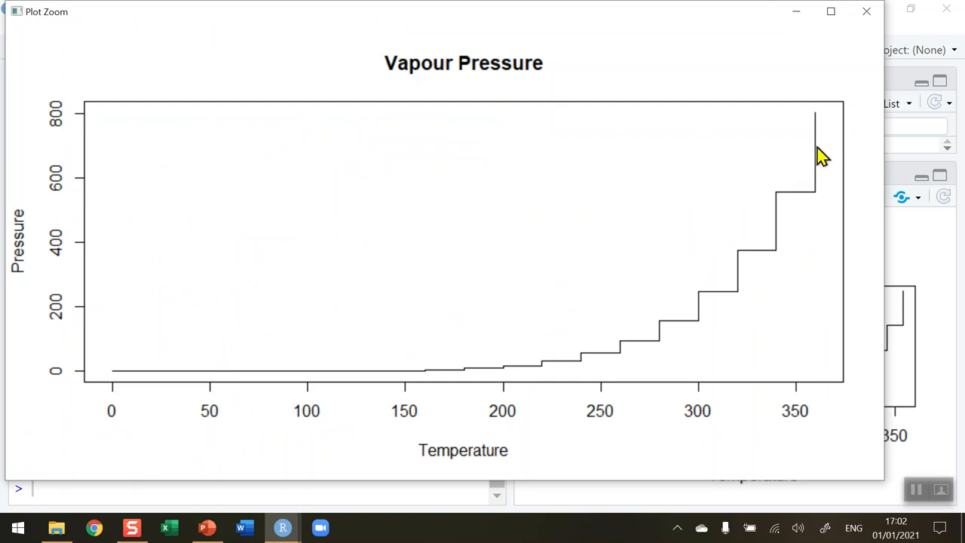
mouse_move(826, 151)
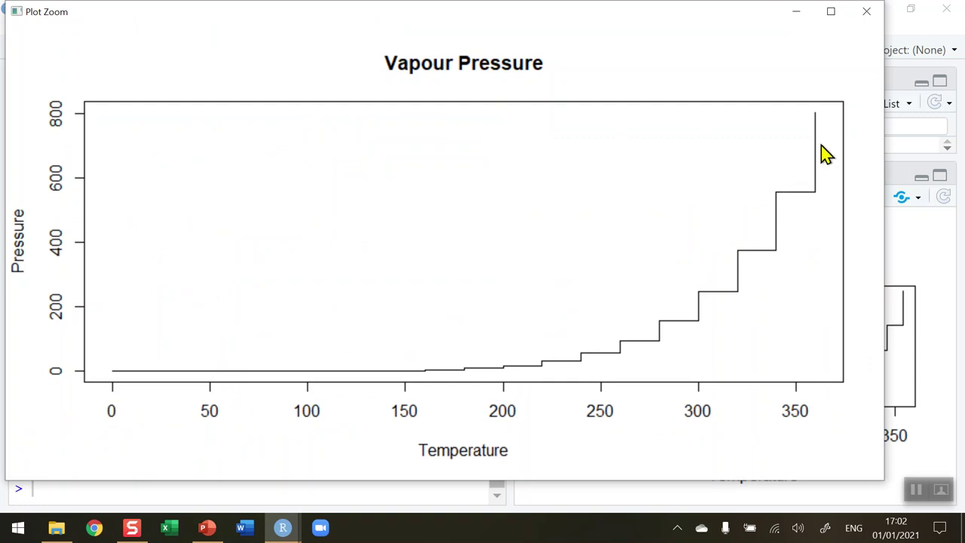
click(859, 12)
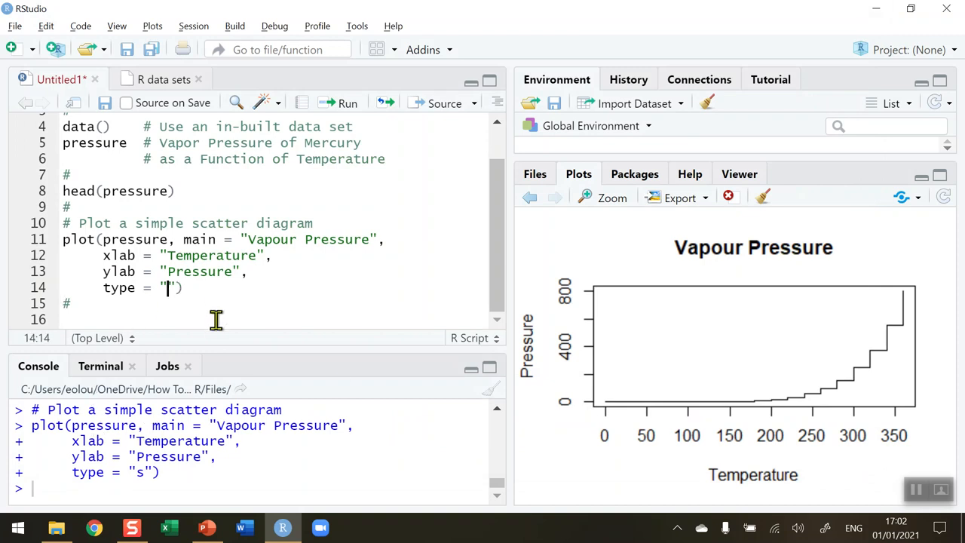
- Redraw the Vapour Pressure plot with type "S" stair-step style and check it zoomed
text(s)
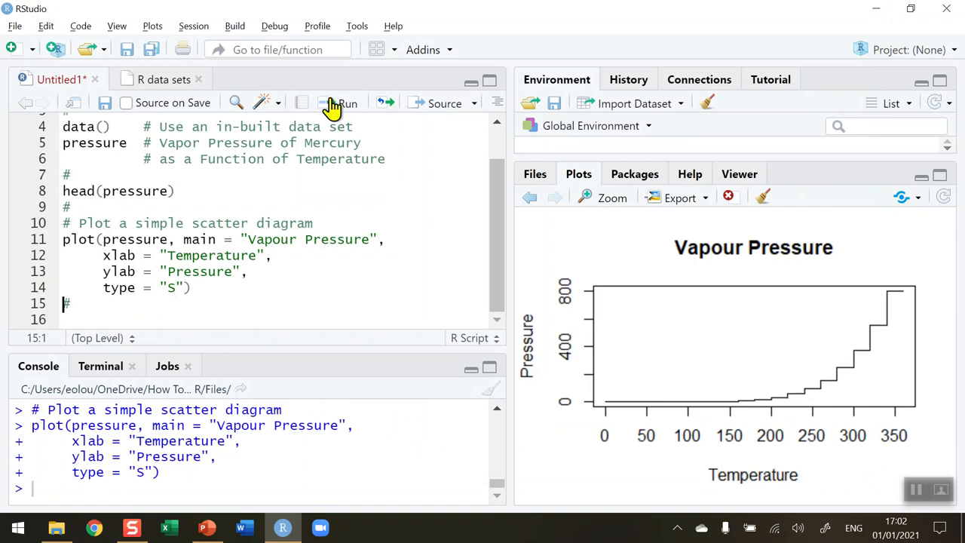
mouse_move(606, 203)
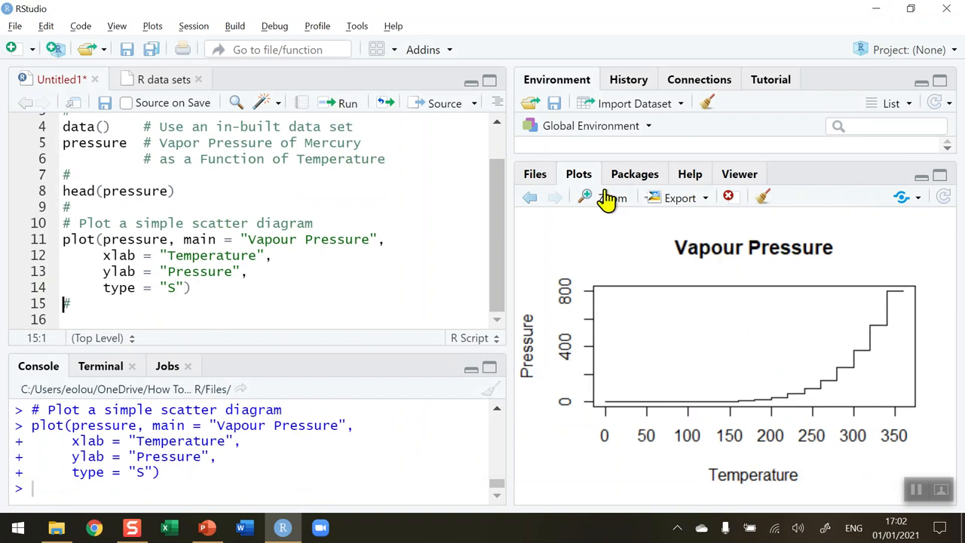
click(603, 197)
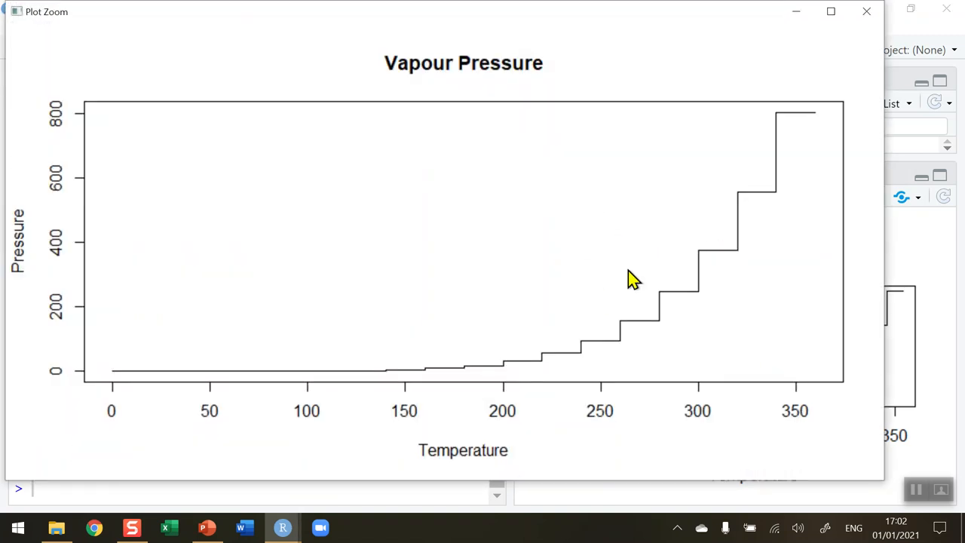
mouse_move(488, 243)
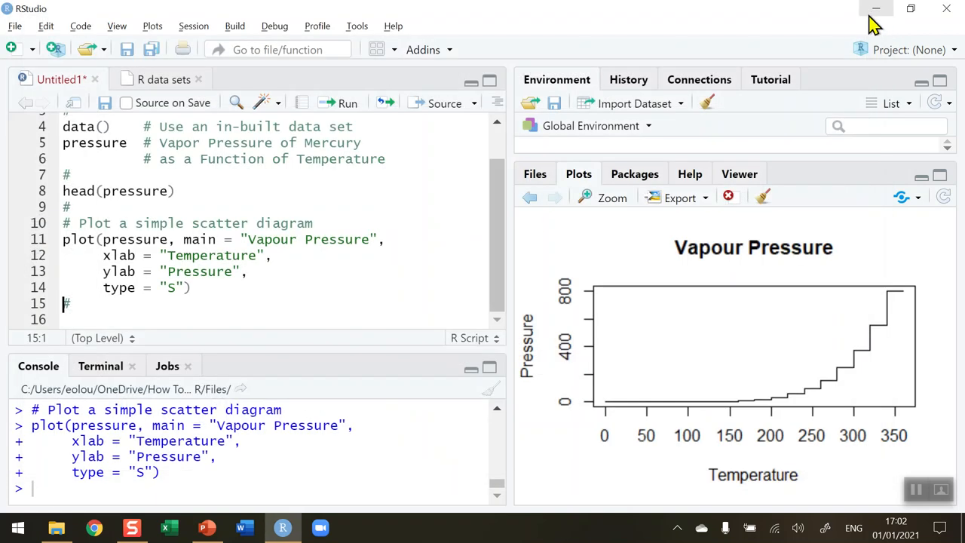
click(690, 173)
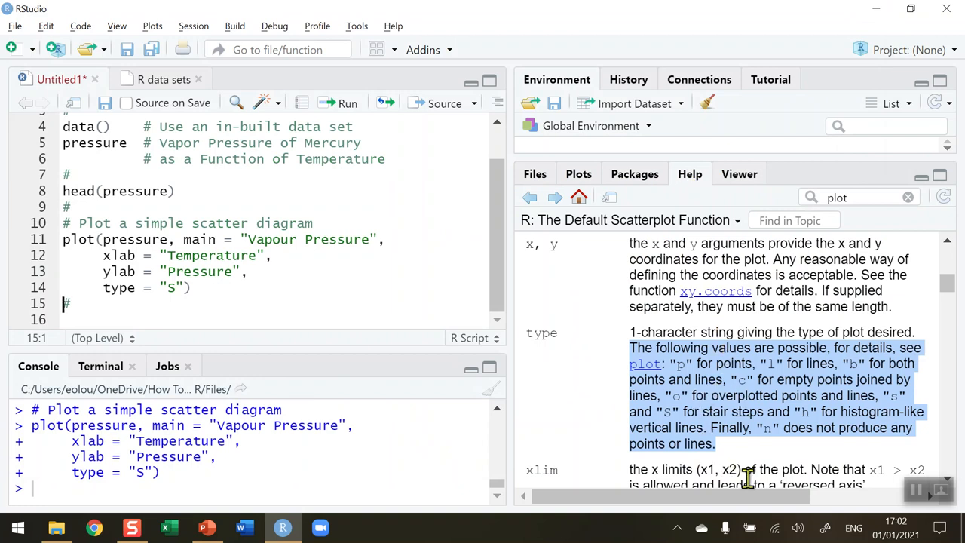
mouse_move(741, 393)
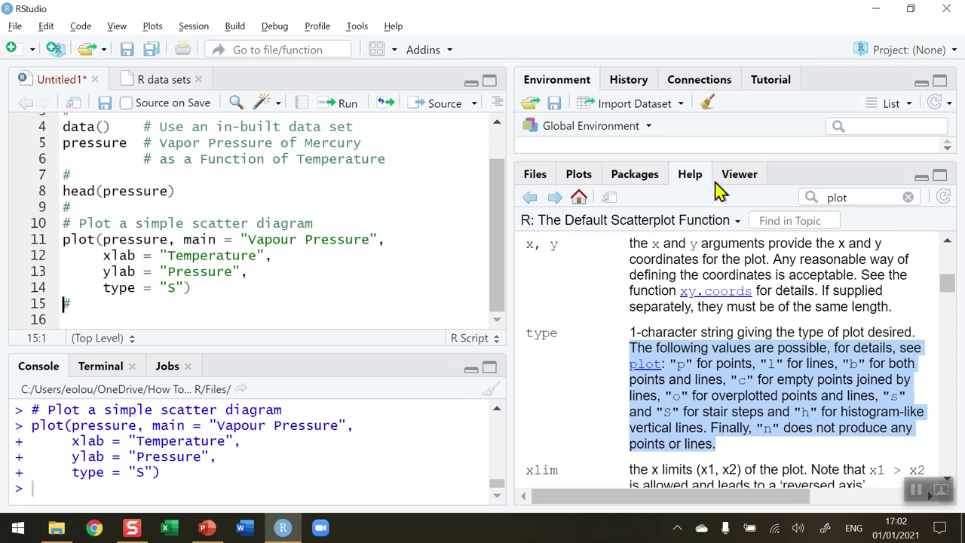
click(579, 174)
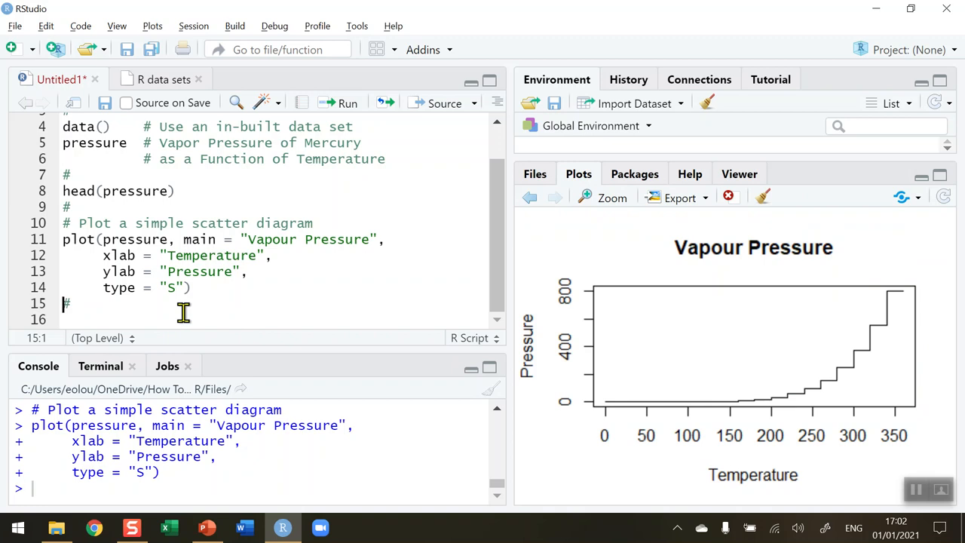
mouse_move(210, 301)
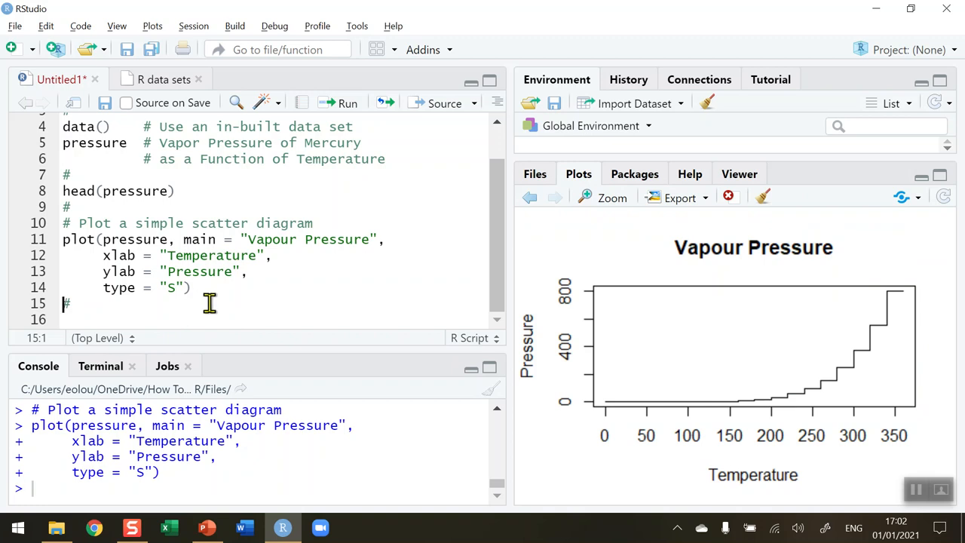